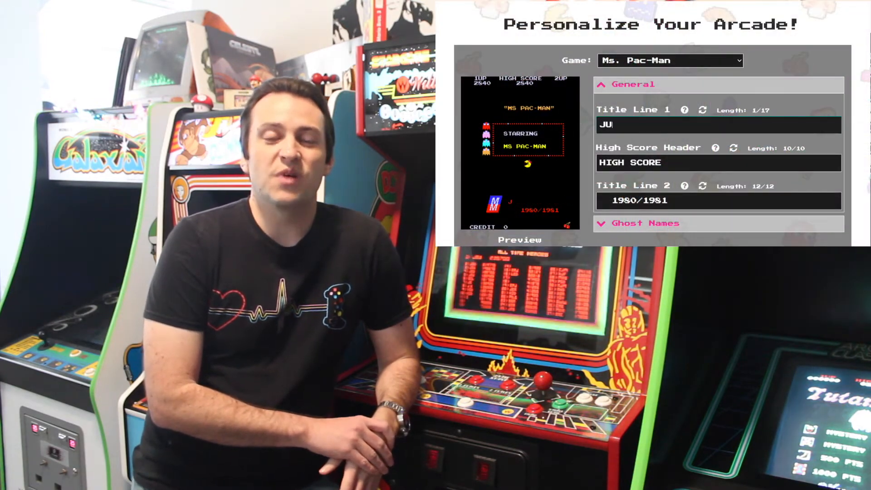
Step: Set the Ms. Pac-Man title lines to JUSTINS ARCADE and 2021, then enter BEAT THIS!
type("STINS ARCADE")
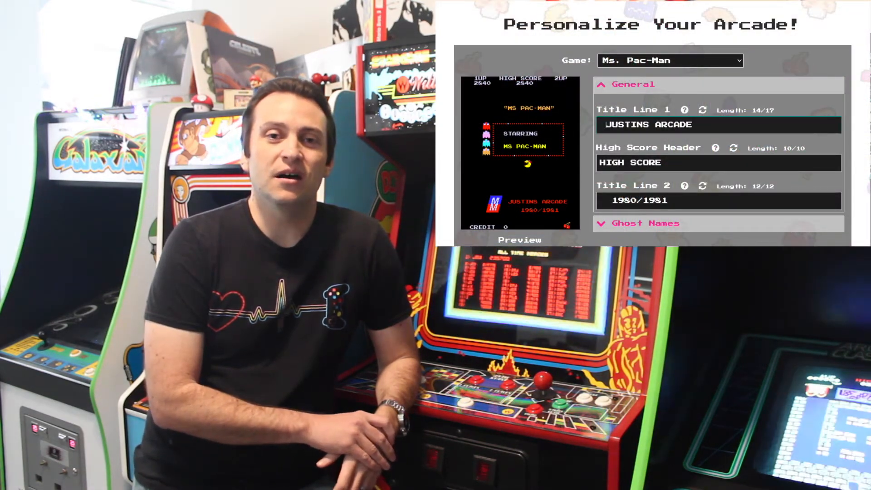
type("20")
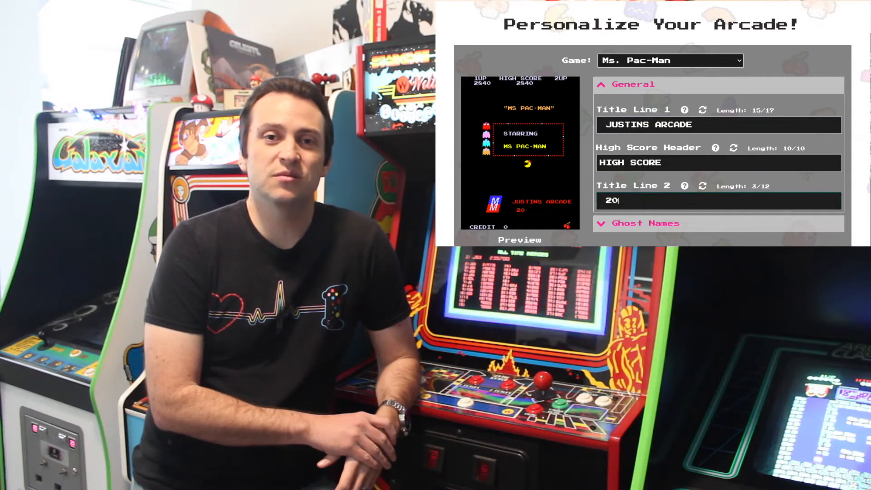
type("21")
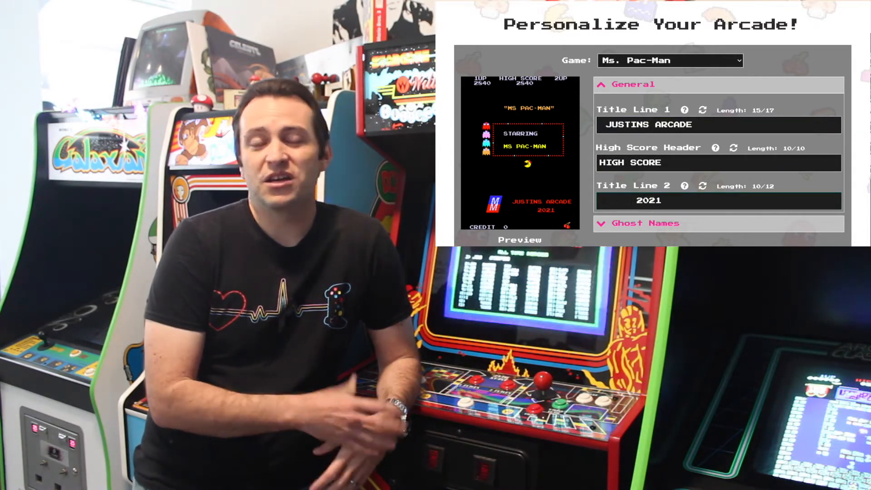
type("BEAT THIS!")
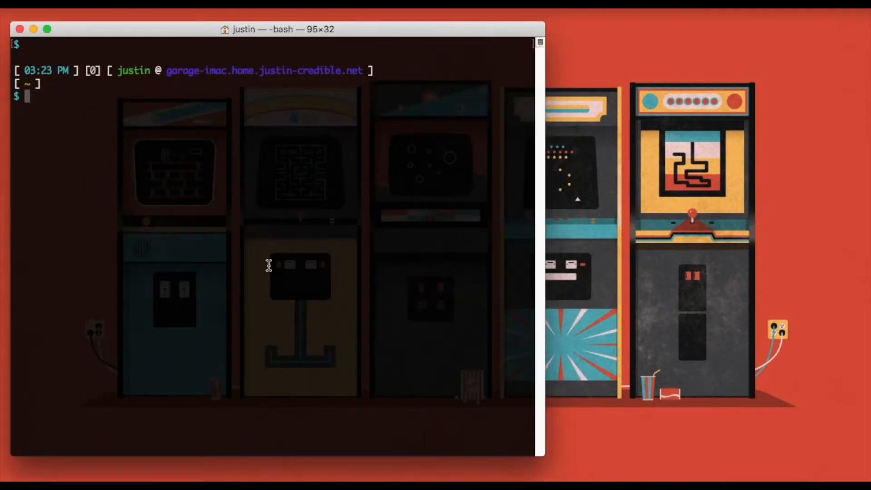
Step: Change the Terminal directory into MAME/mame0226-64bit
type("cd MAME/mame0226-64bit")
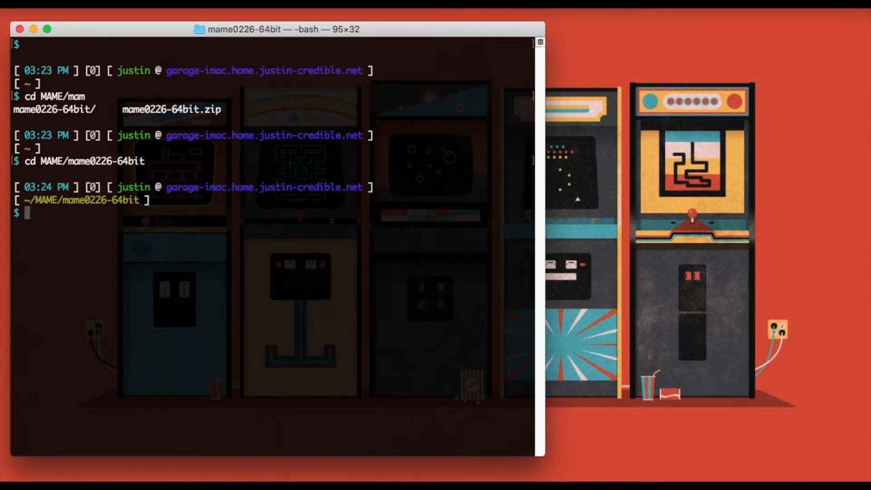
Step: Open the roms folder in Finder and extract pacman.zip into a pacman folder of ROM files
type("open roms")
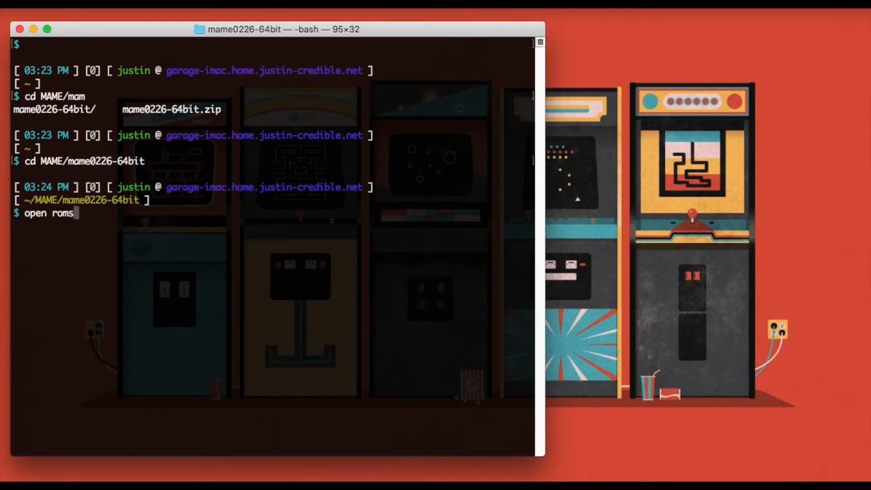
key("Return")
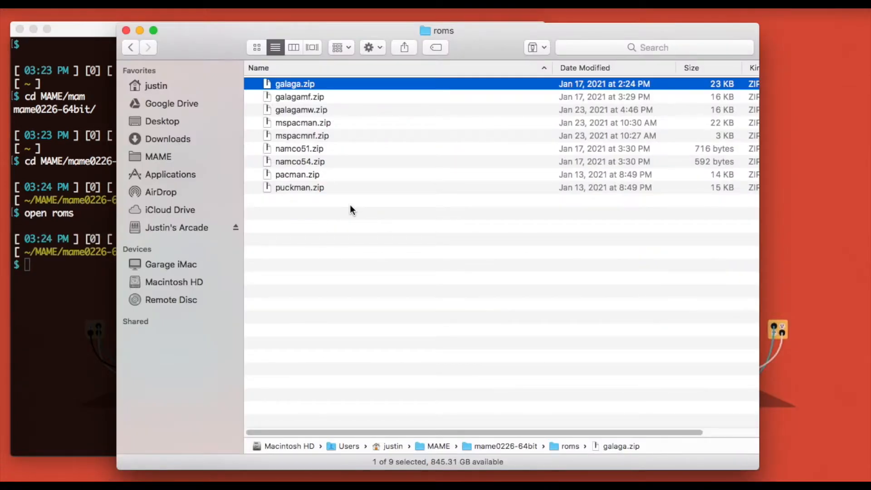
left_click(297, 174)
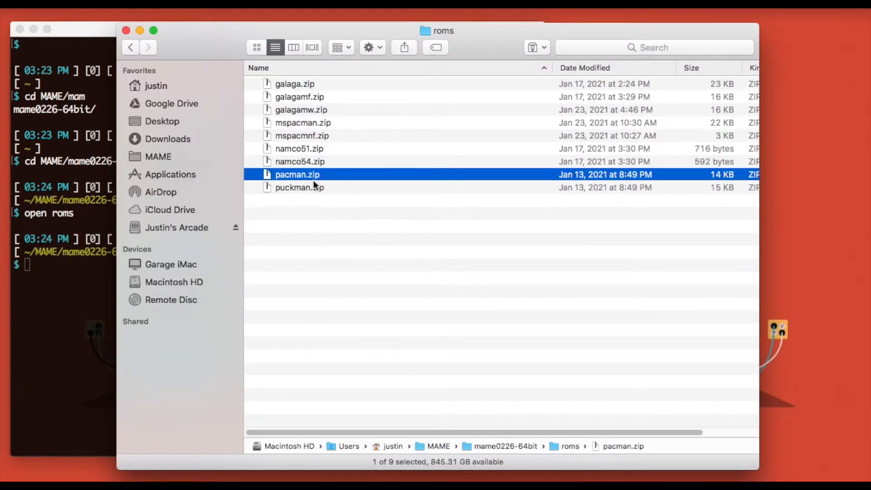
left_click(299, 188)
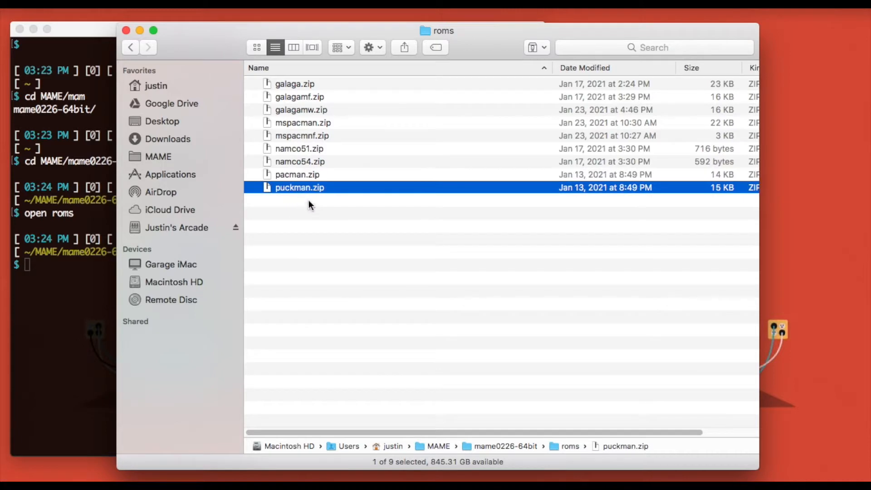
mouse_move(346, 195)
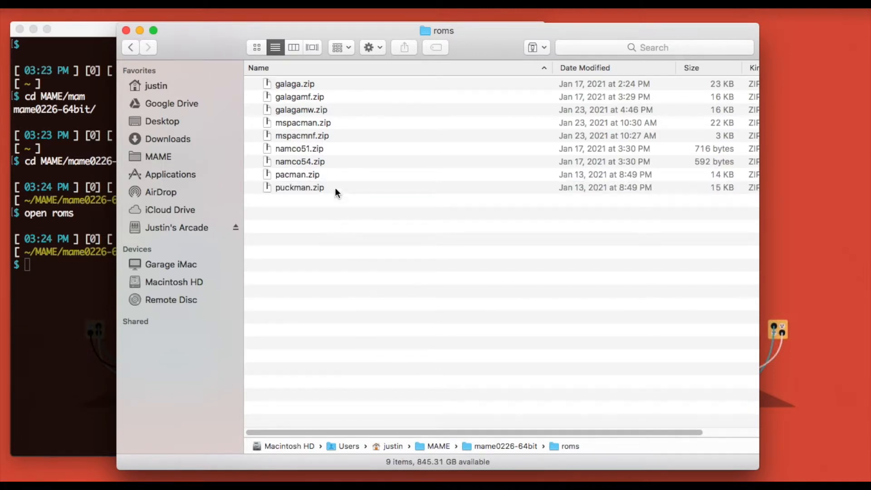
double_click(297, 174)
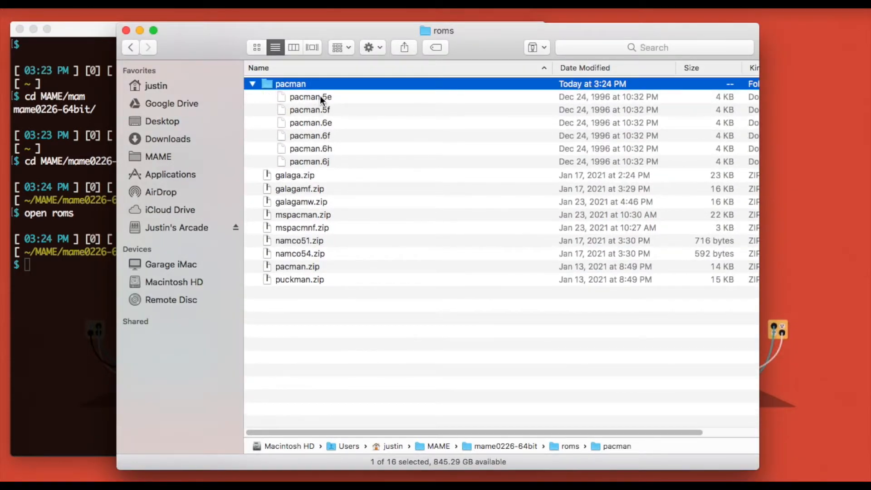
left_click(310, 162)
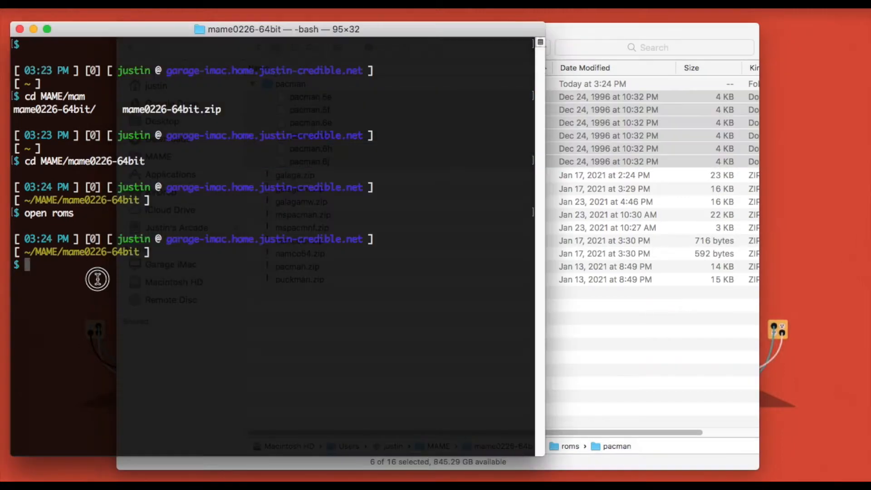
Step: Launch MAME running Pac-Man with ./mame64 pacman
type("./mame64 pacman")
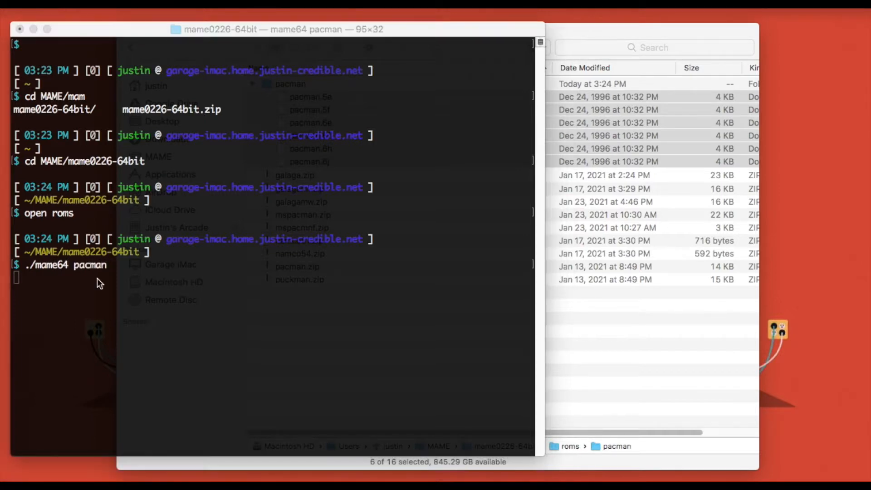
key("Return")
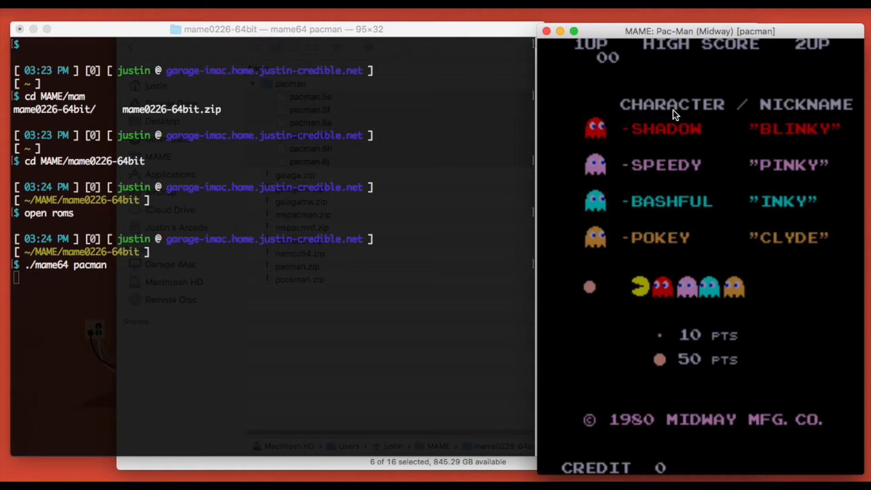
mouse_move(592, 434)
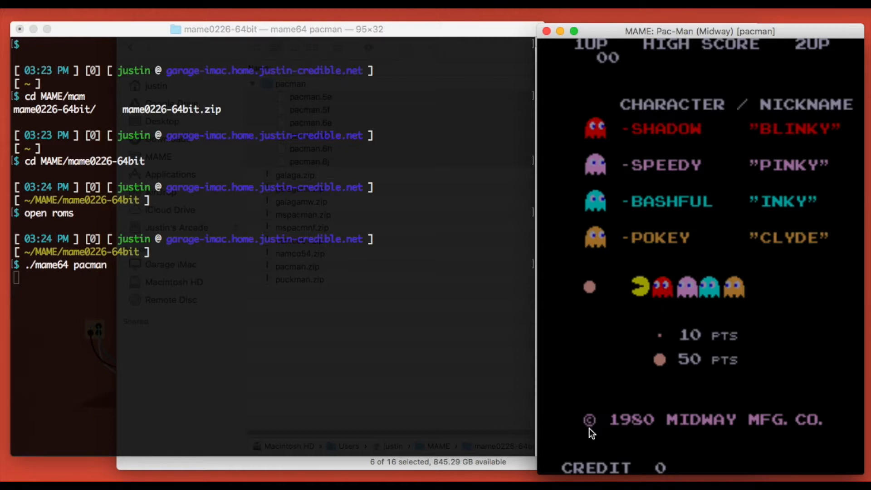
mouse_move(825, 428)
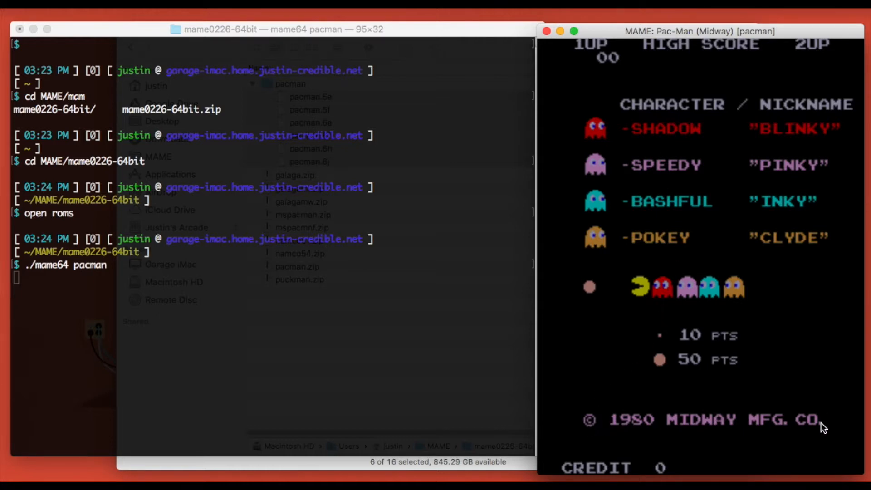
mouse_move(829, 418)
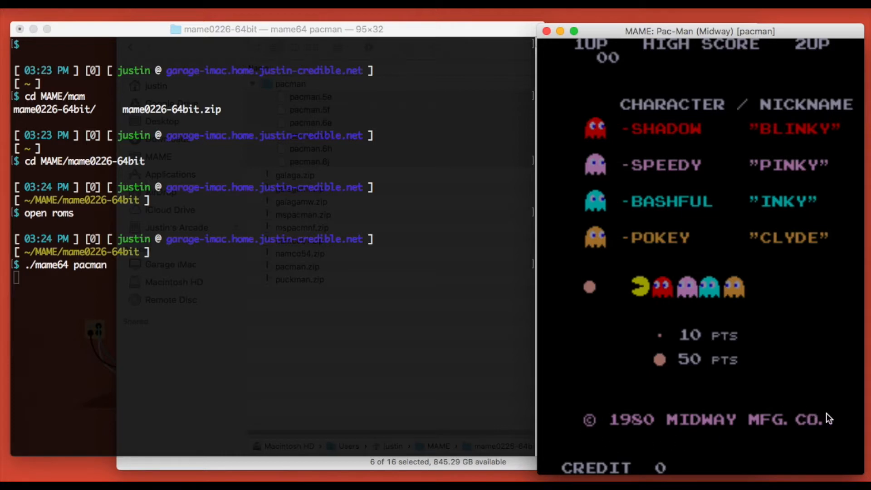
mouse_move(811, 416)
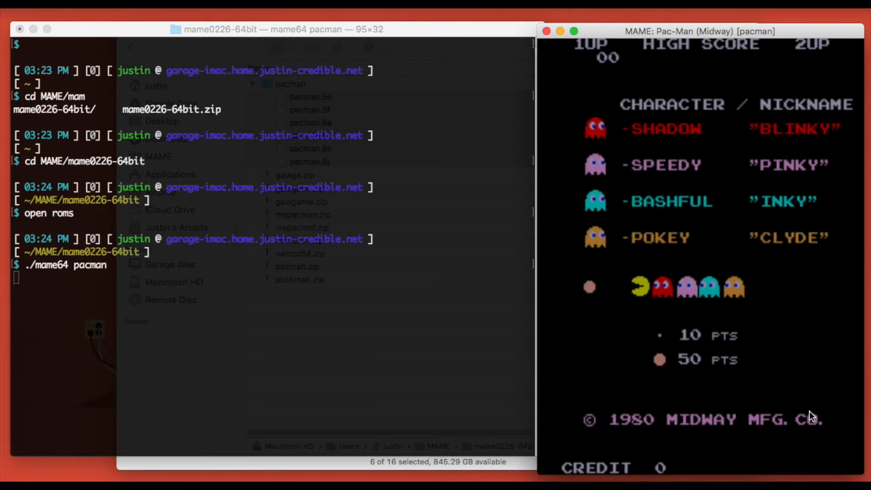
mouse_move(806, 178)
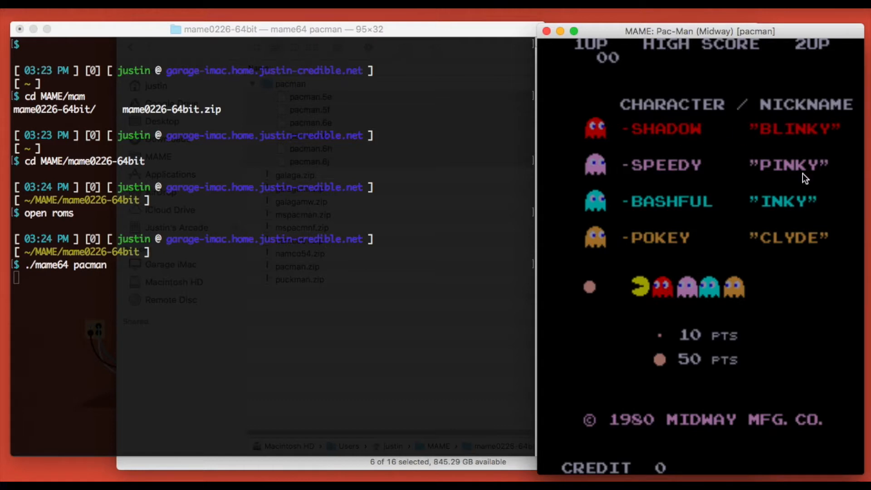
mouse_move(584, 425)
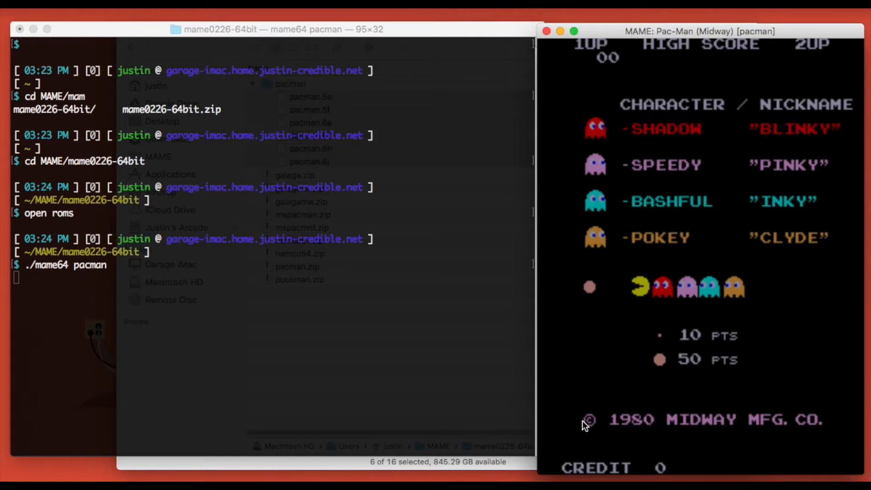
mouse_move(721, 419)
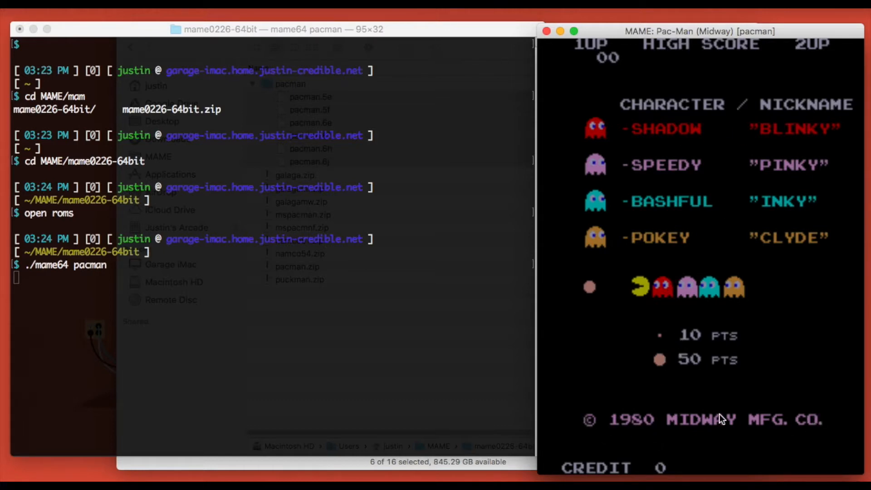
mouse_move(605, 418)
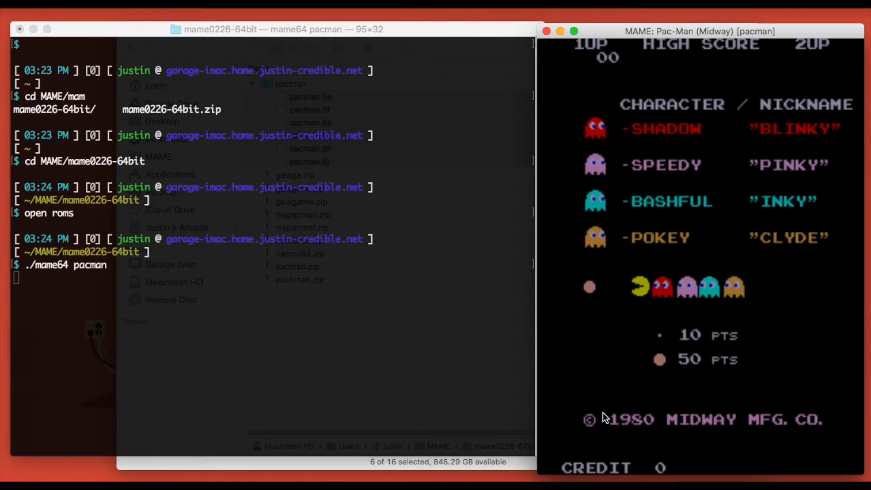
mouse_move(648, 283)
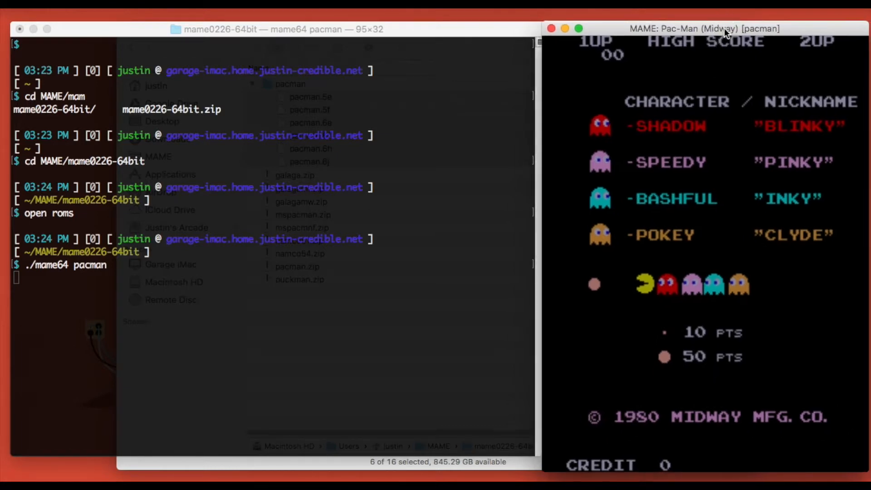
Step: Watch the Pac-Man attract screen load, then focus the MAME window title bar
left_click(272, 29)
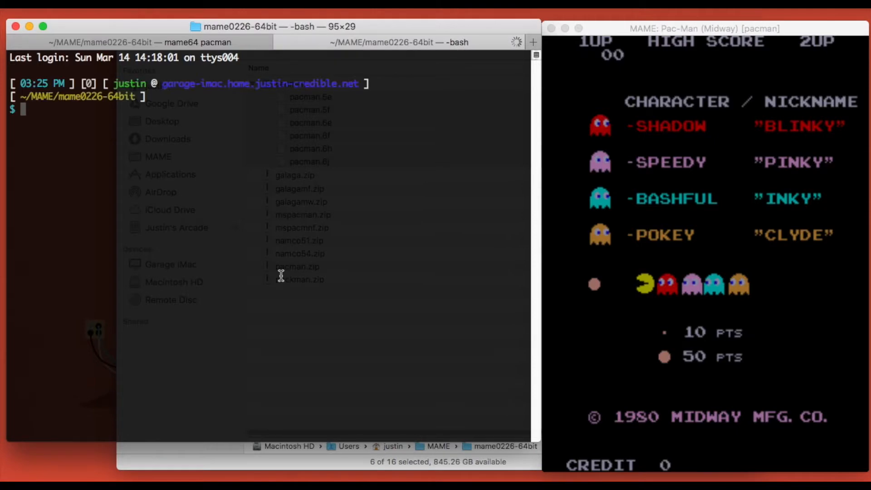
Step: Move into roms/pacman and dump the printable strings of pacman.5e
type("cd roms/pacman")
type("la")
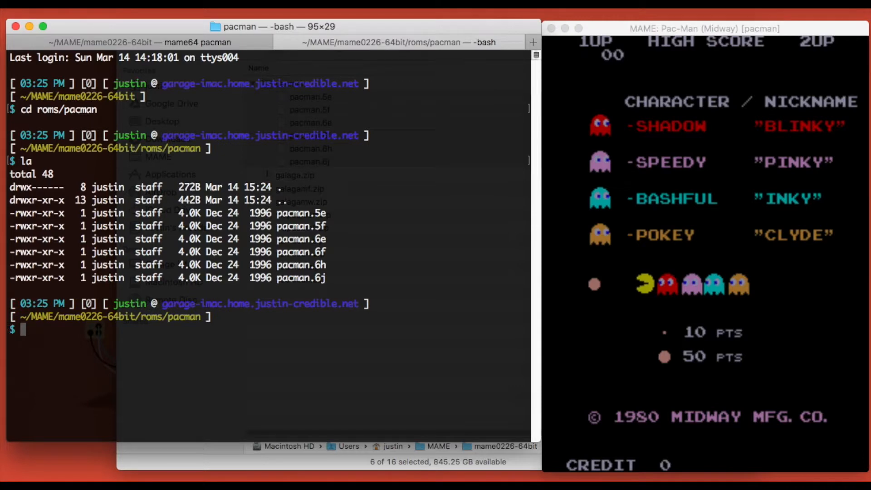
type("str")
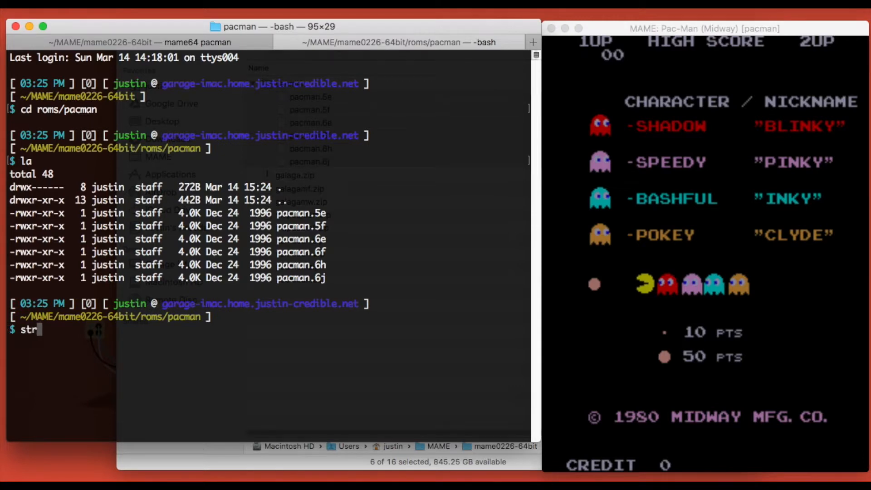
type("ings pac")
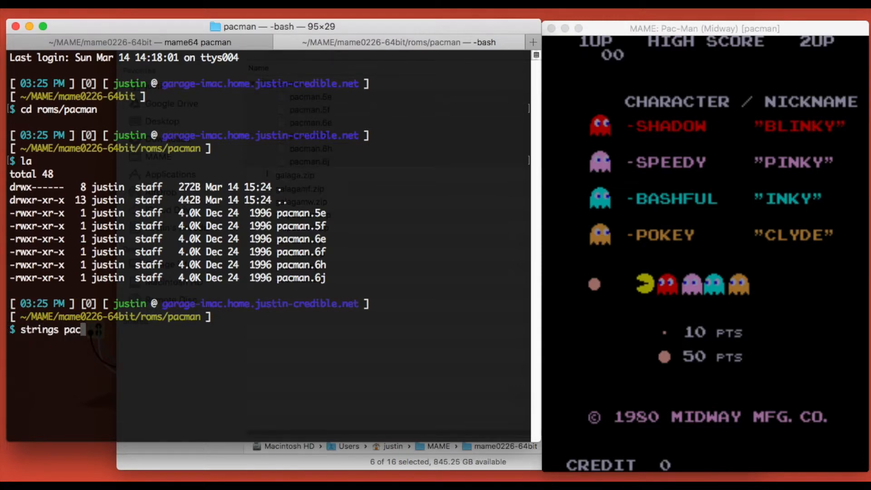
type("man.5")
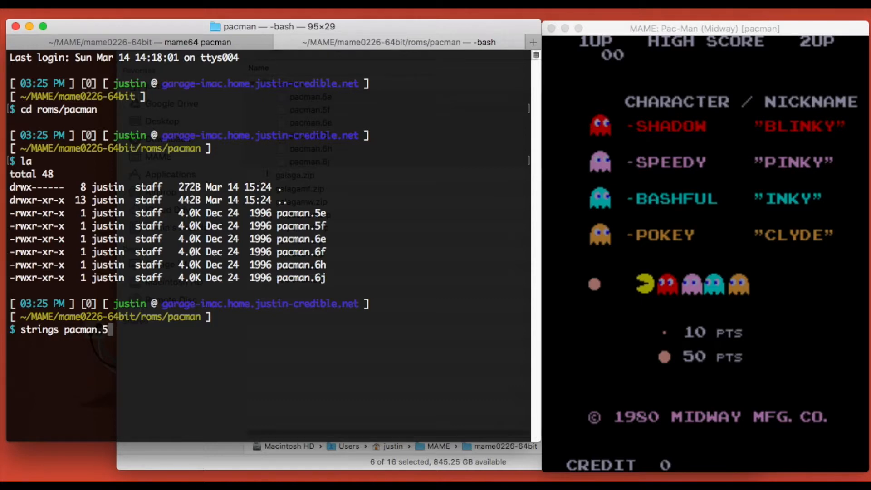
key("Return")
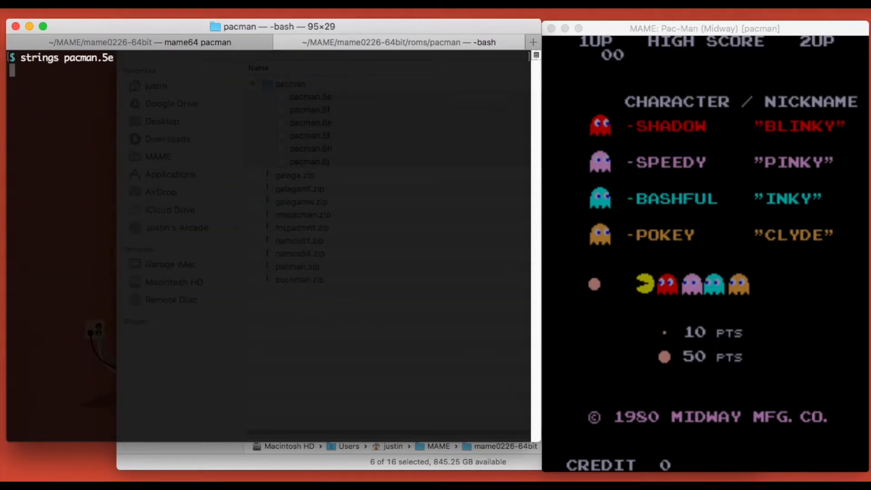
key("Return")
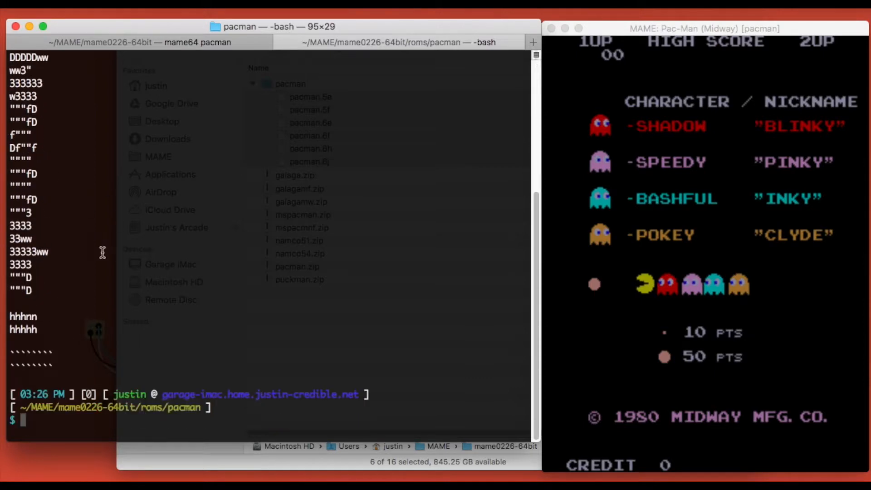
mouse_move(43, 256)
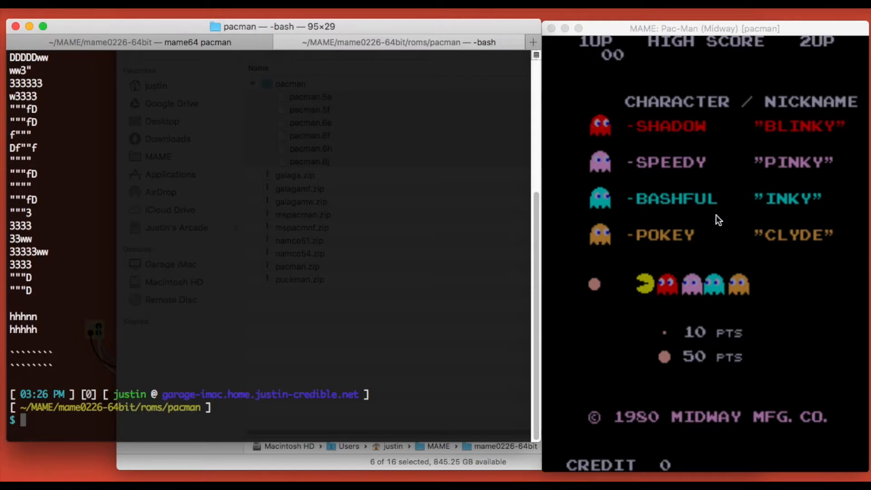
mouse_move(658, 351)
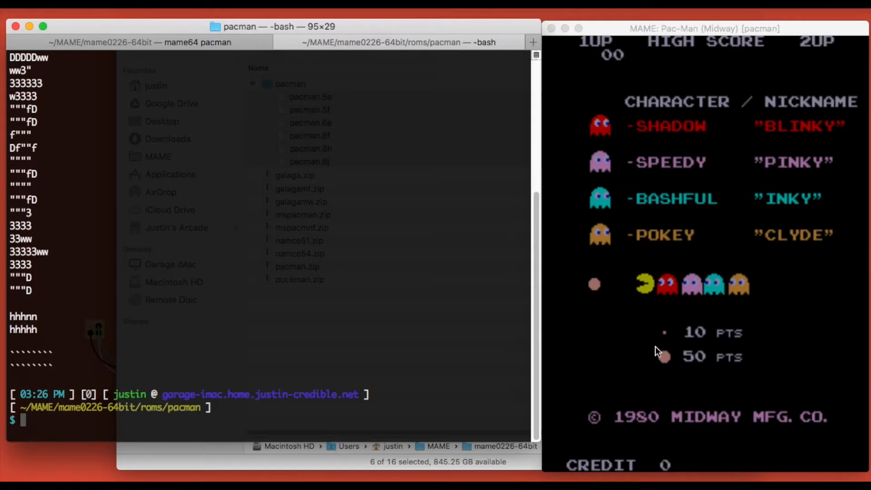
mouse_move(5, 383)
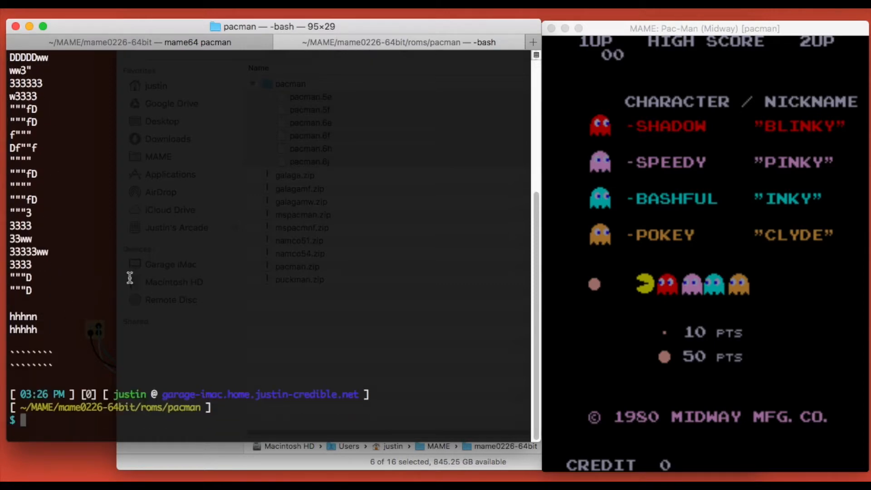
mouse_move(186, 233)
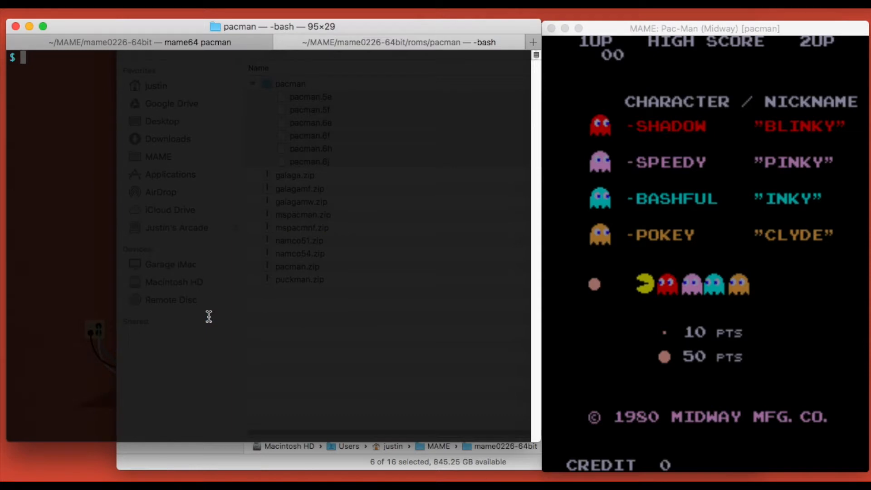
Step: Type a for loop printing each ROM file's name banner and strings, without running it
type("for")
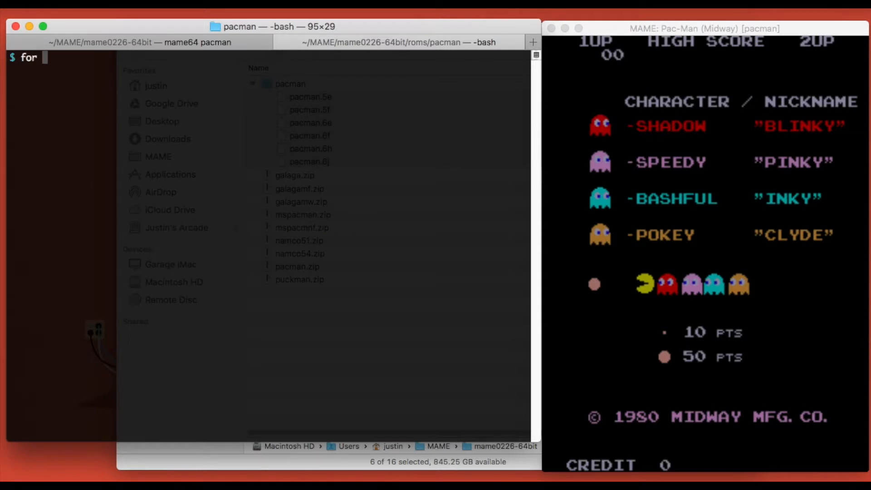
type("f in *.*; do echo")
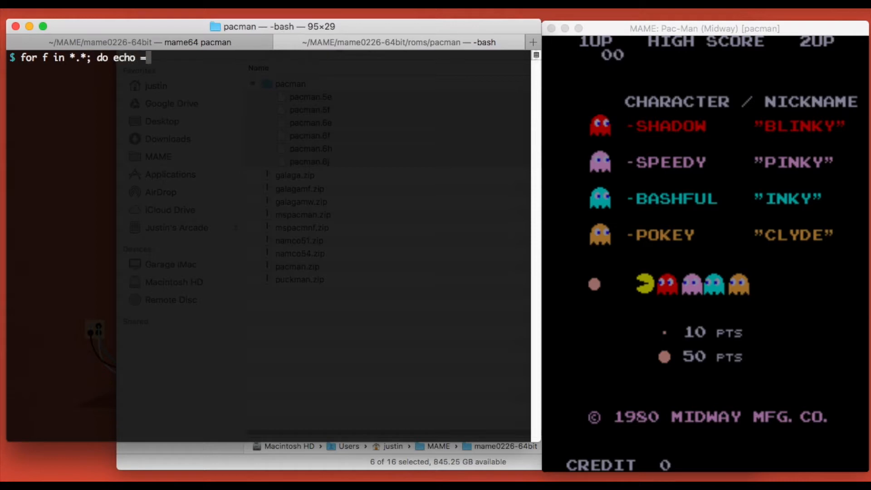
type("==================")
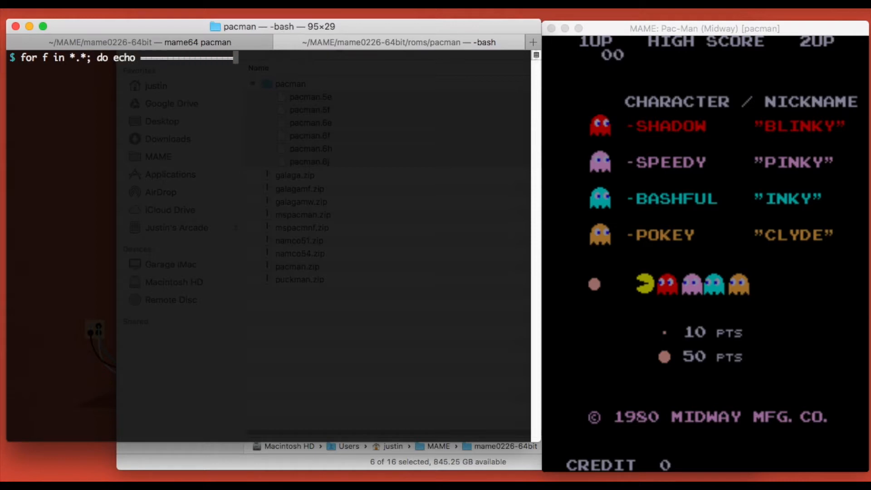
type("$f====================;")
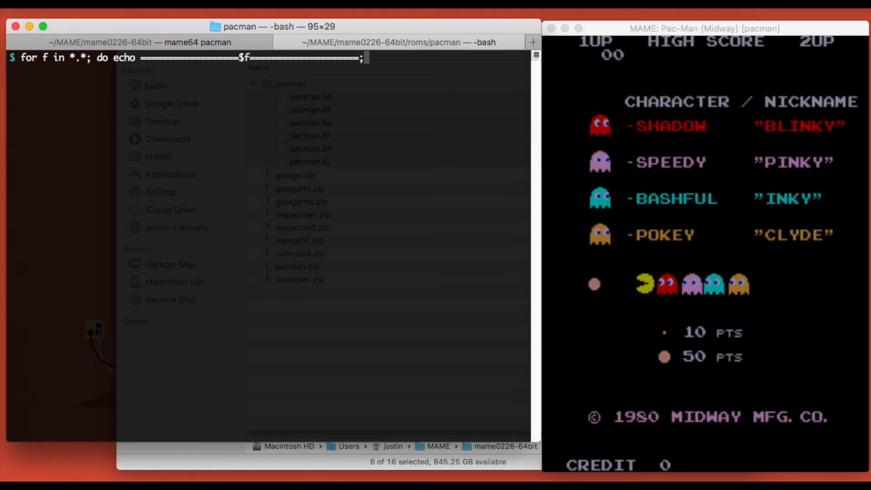
type("strings $s")
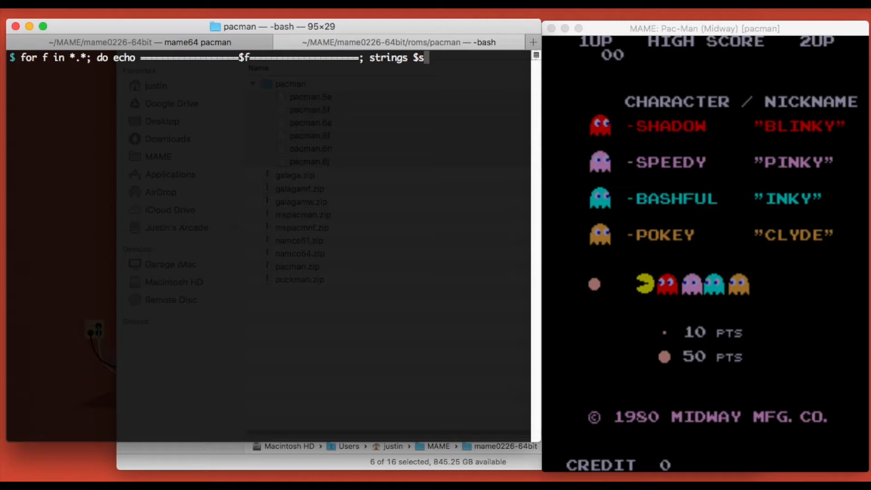
Step: Run the strings loop over every ROM file and scroll through the first banners
type("f; done")
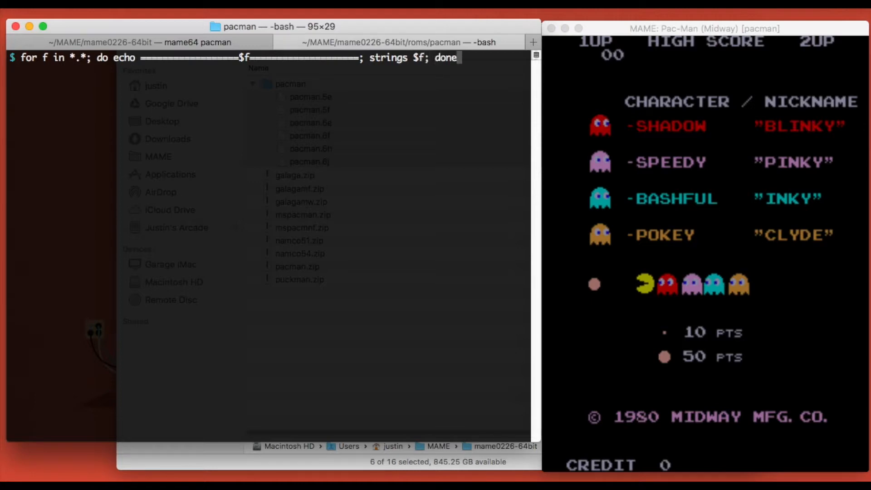
key("Return")
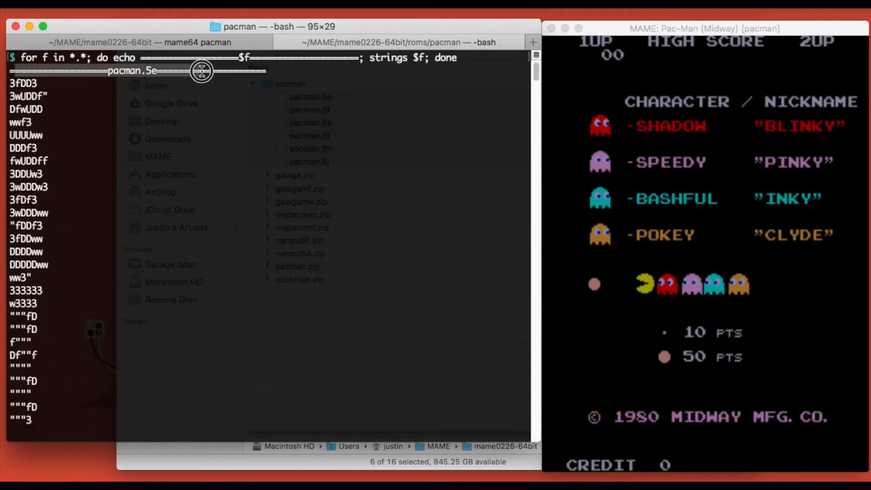
scroll("down", 3)
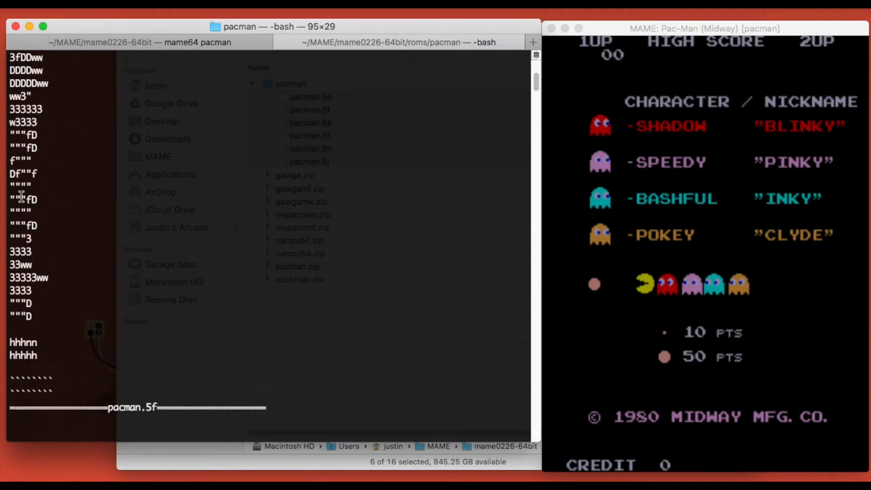
scroll("down", 3)
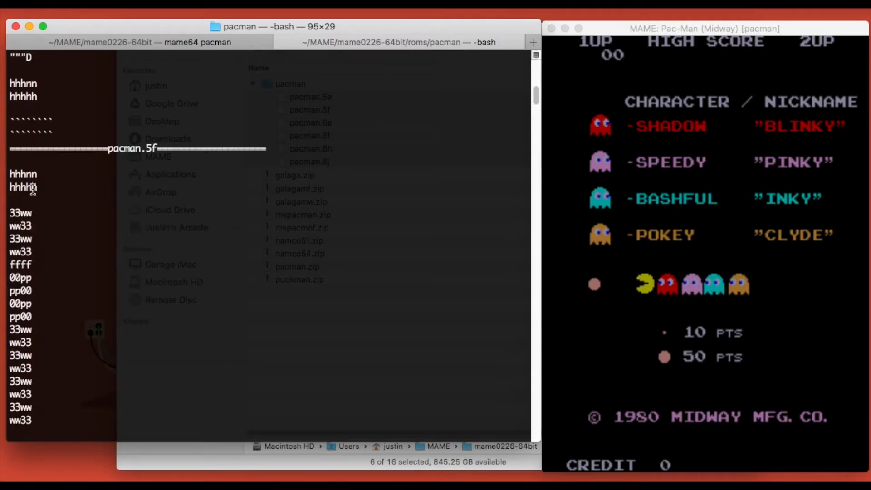
scroll("down", 3)
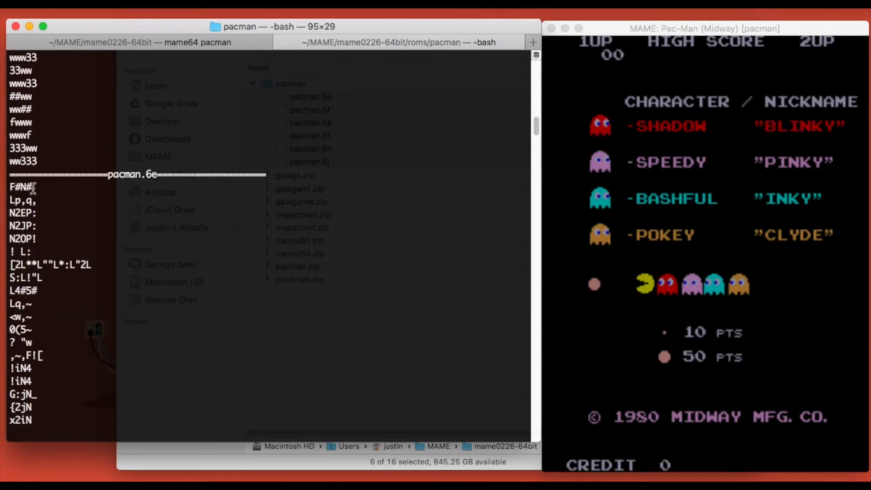
scroll("down", 3)
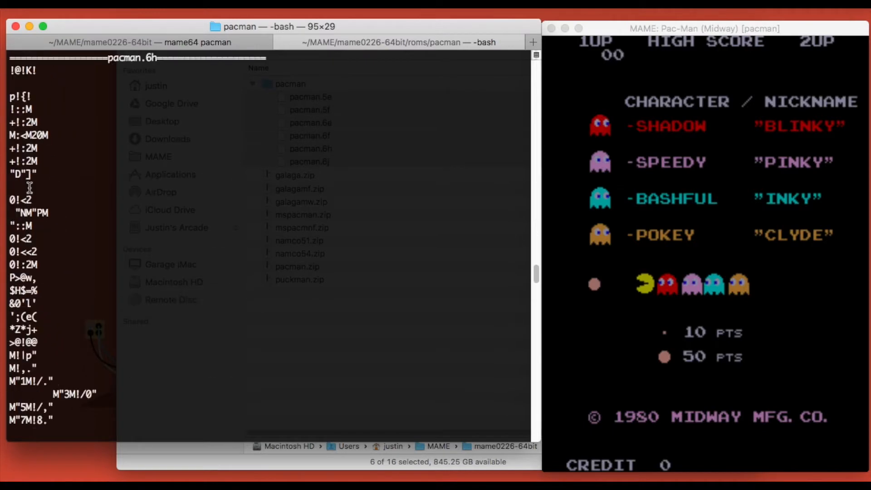
scroll("down", 3)
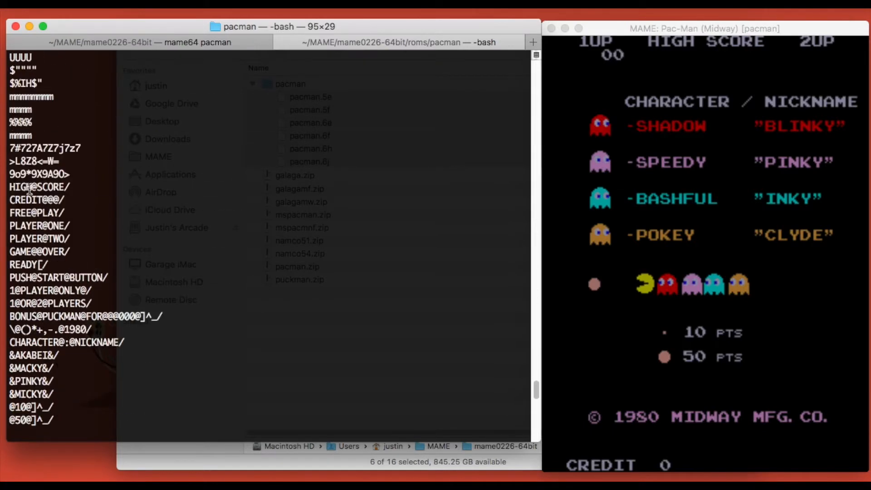
scroll("down", 3)
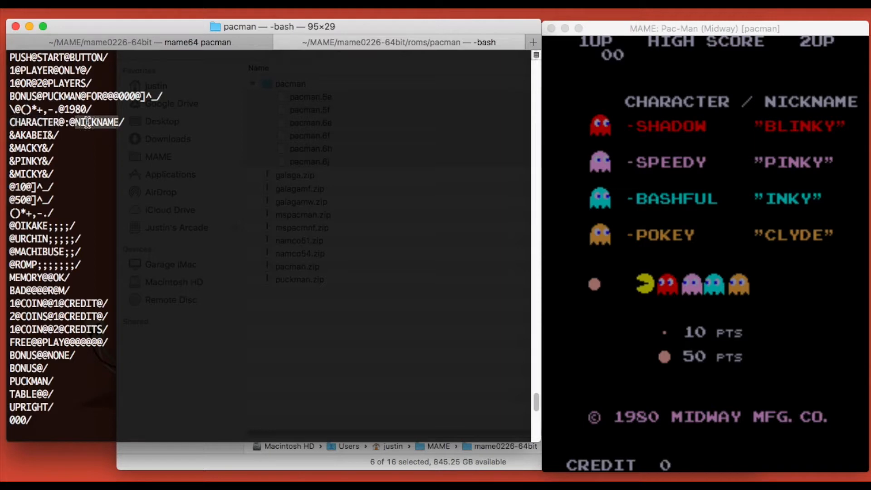
mouse_move(782, 112)
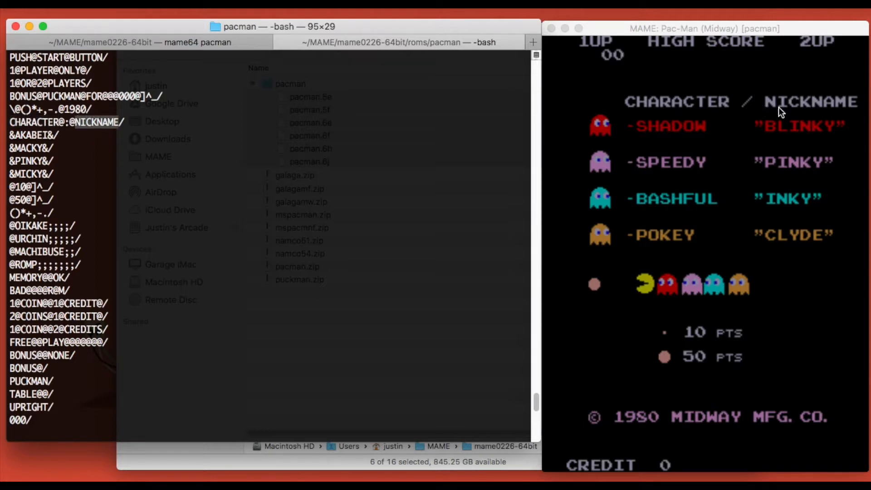
mouse_move(35, 217)
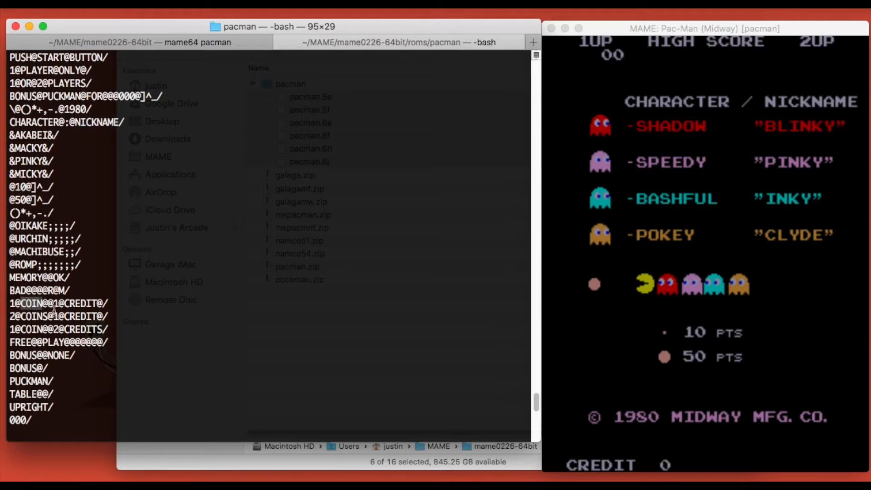
Step: Scroll the remaining strings output, then open the pacman folder in VS Code with code
scroll("down", 3)
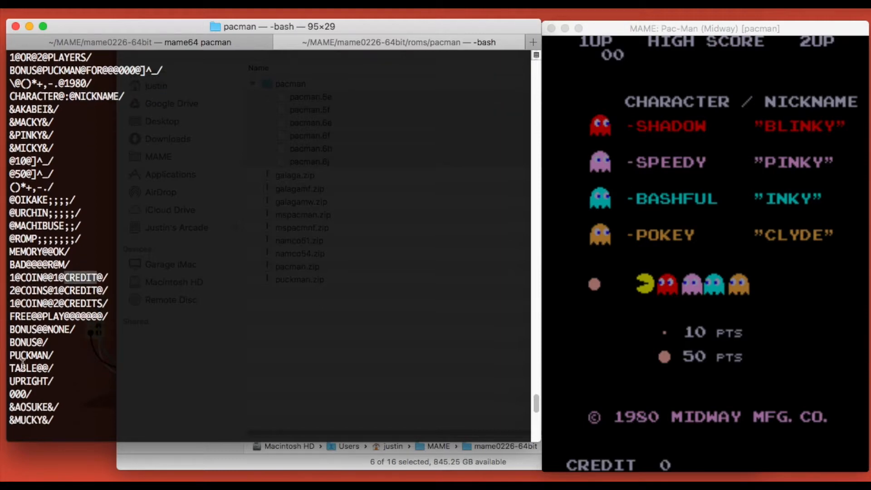
scroll("down", 3)
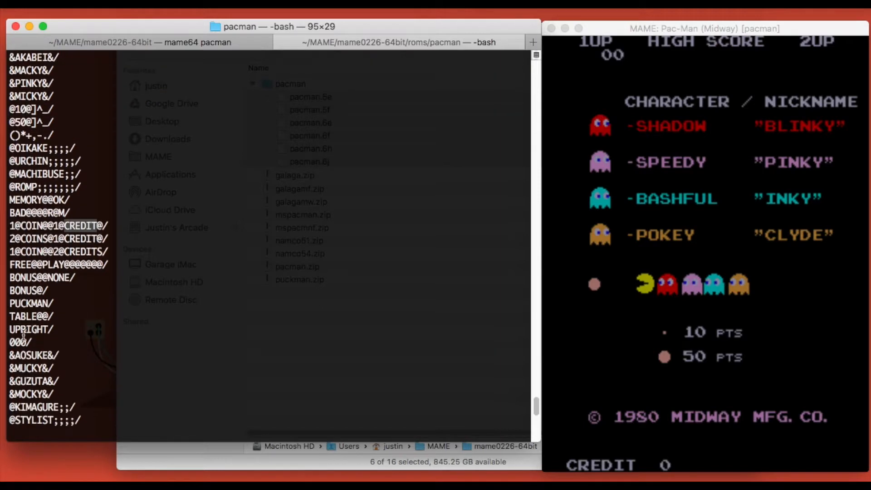
scroll("down", 3)
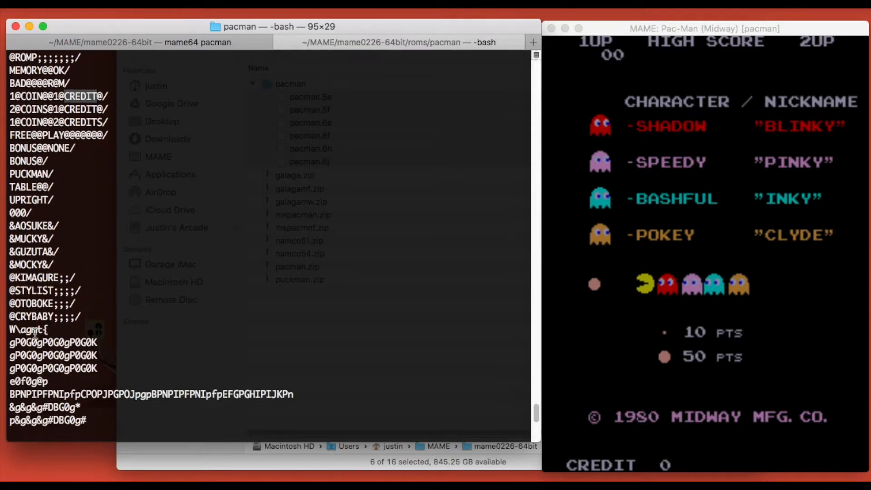
scroll("down", 3)
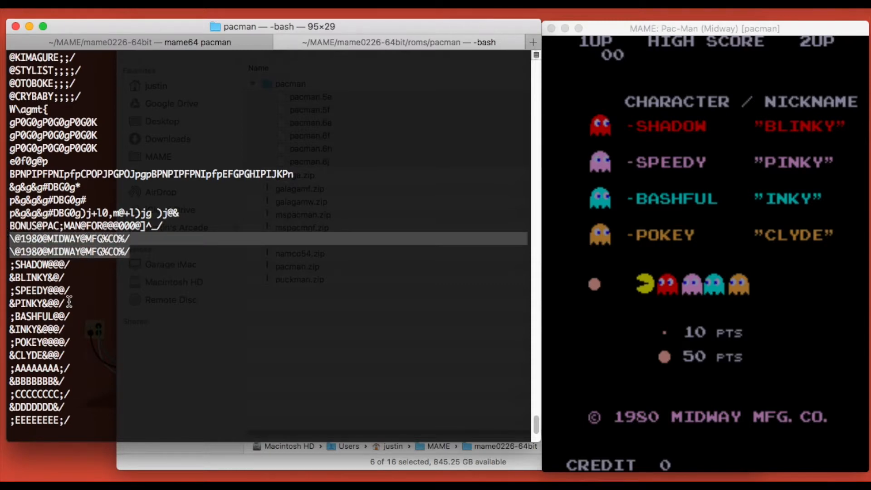
scroll("down", 3)
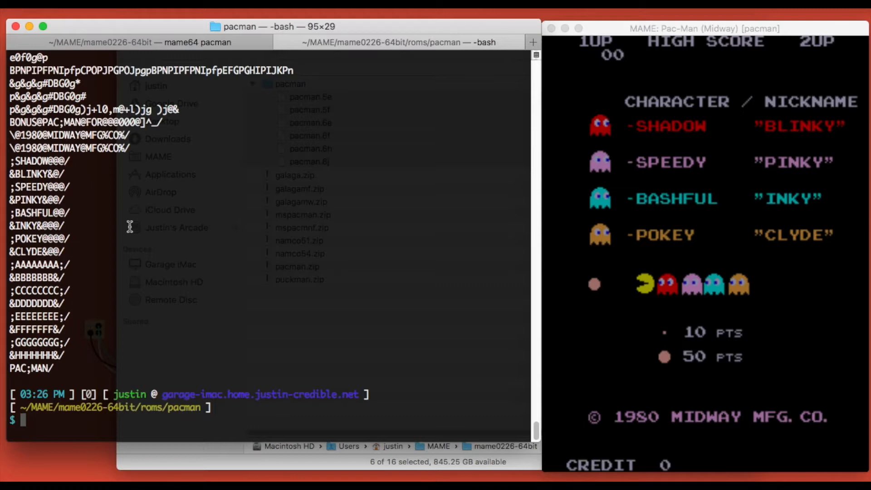
type("code .")
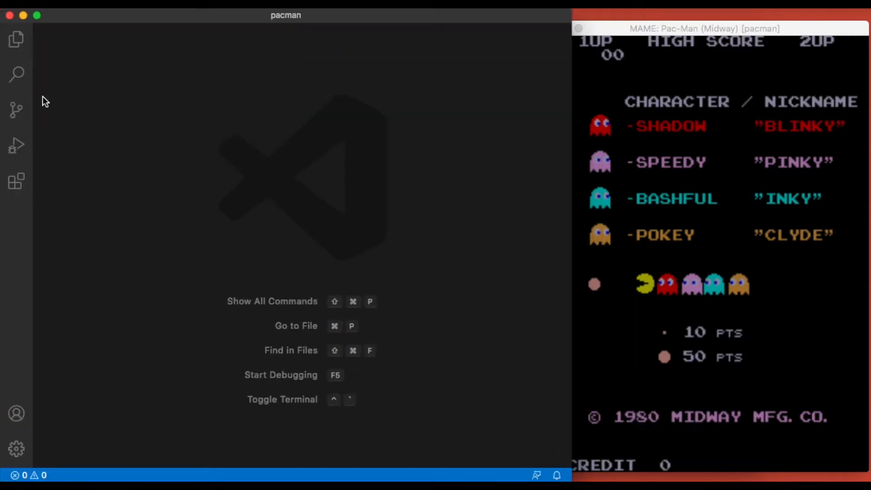
Step: Confirm the Hex Editor extension is installed and open pacman.6j as hex bytes
left_click(15, 181)
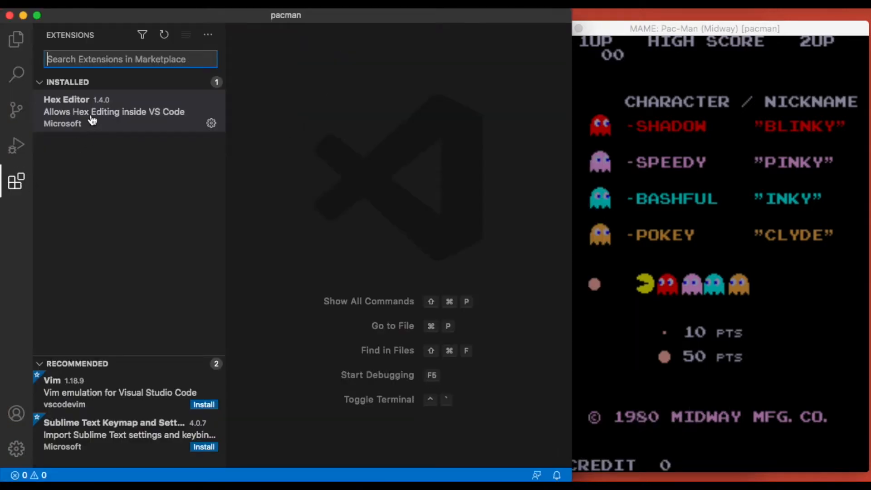
left_click(111, 111)
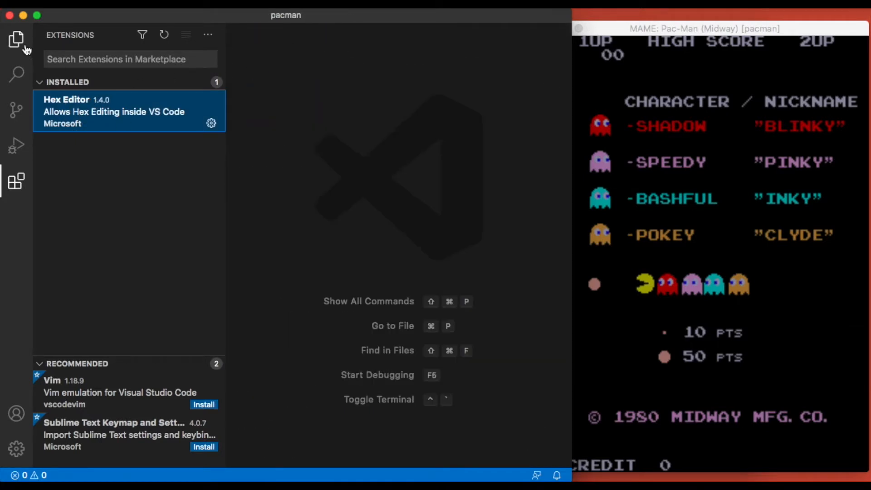
left_click(15, 39)
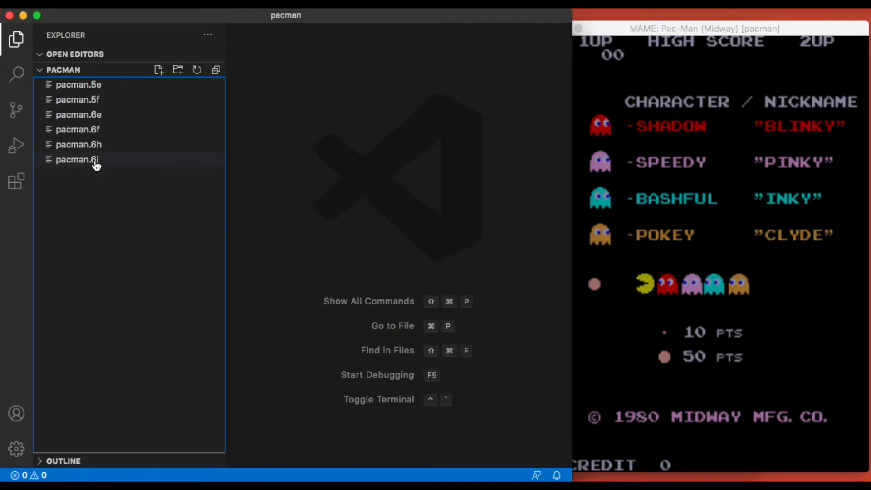
left_click(78, 160)
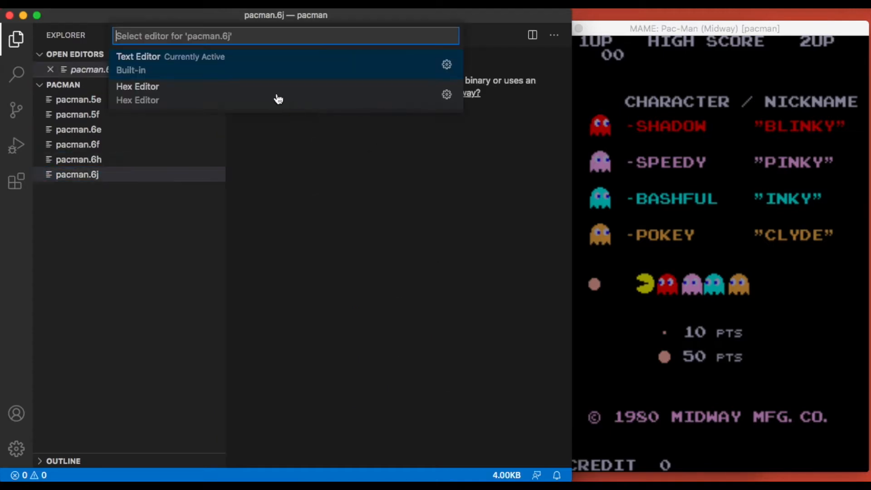
left_click(137, 86)
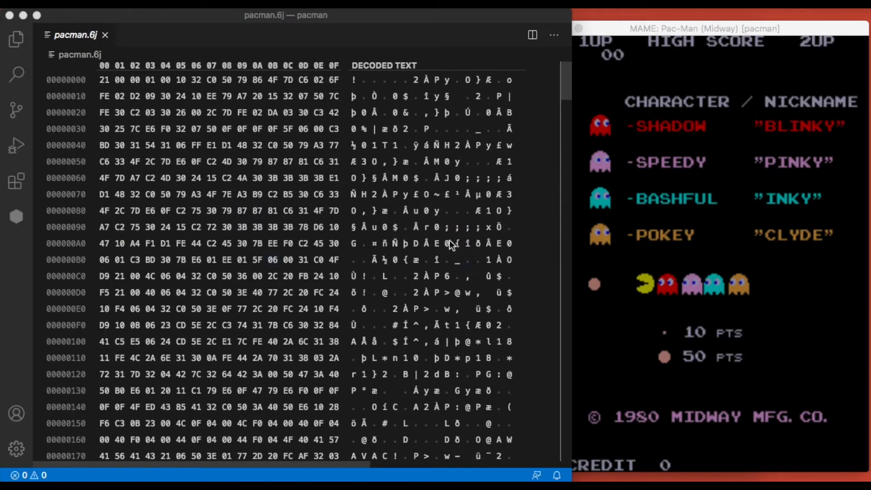
mouse_move(208, 287)
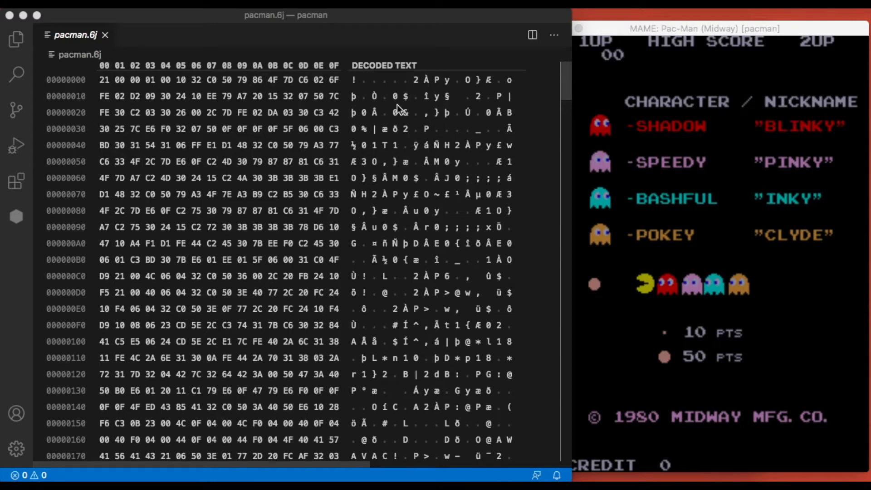
mouse_move(433, 167)
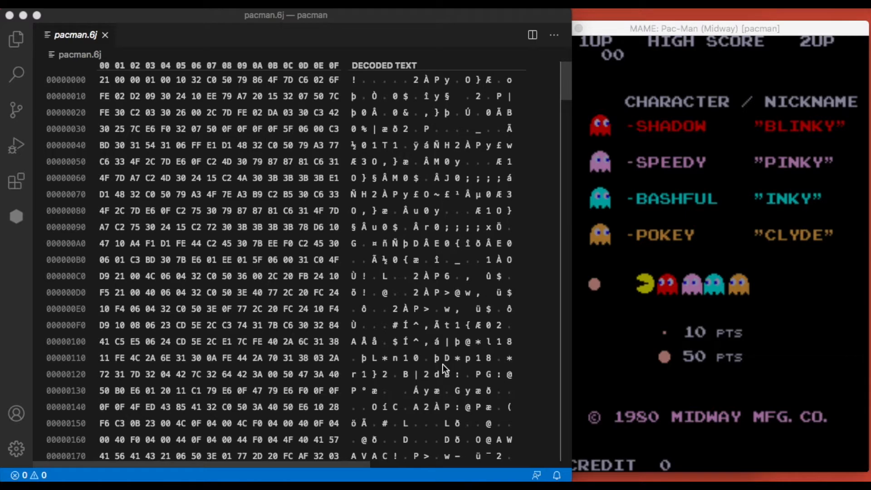
left_click(396, 129)
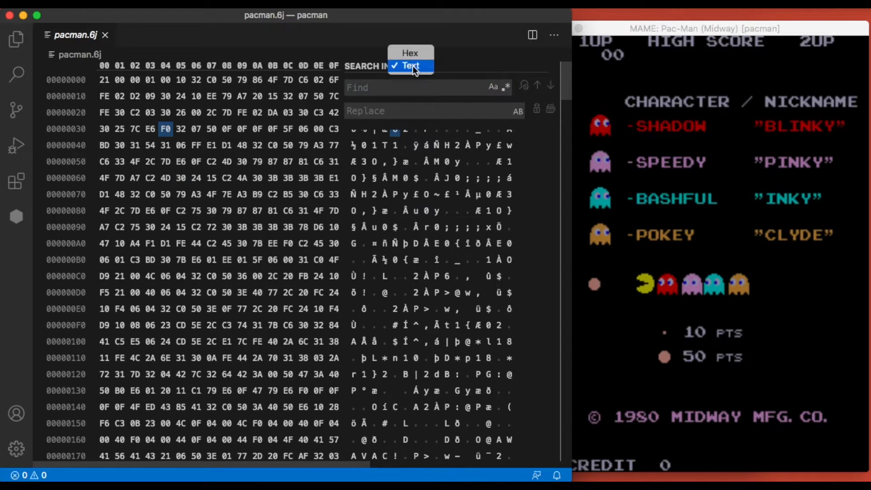
Step: Text-search pacman.6j for MIDWAY, step to the 1980@MIDWAY@MFG match, and close search
left_click(411, 66)
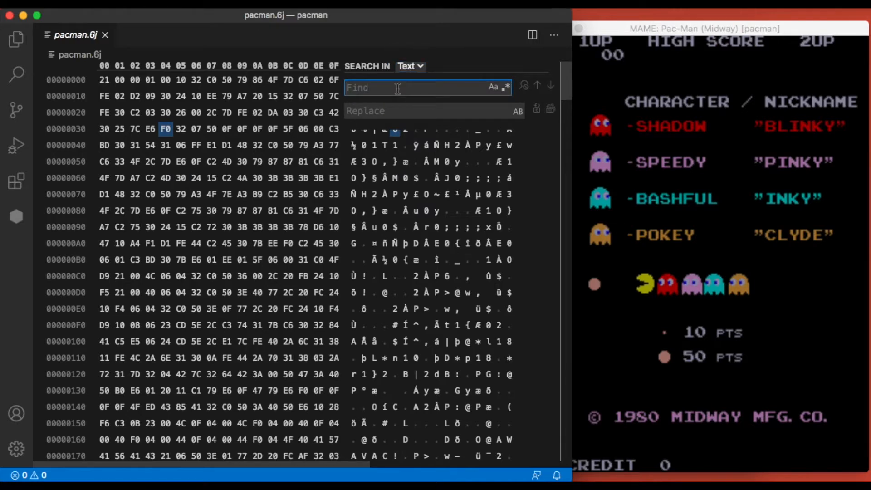
type("MIDWAY")
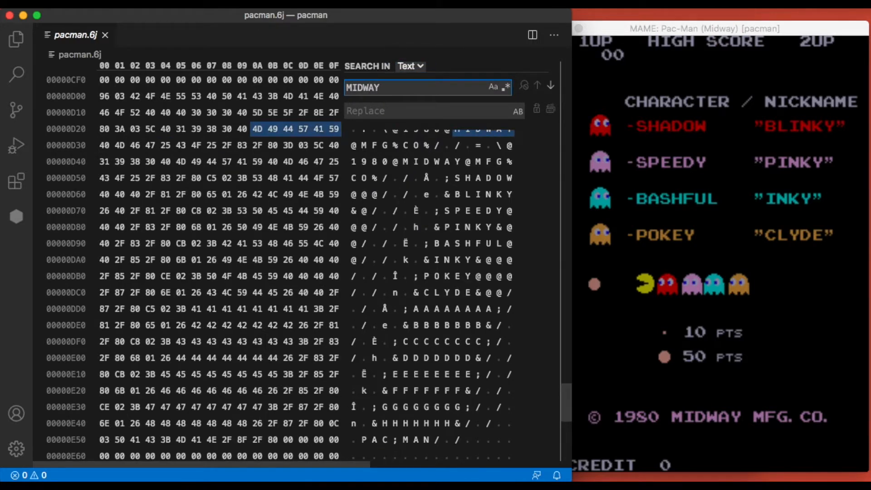
left_click(550, 86)
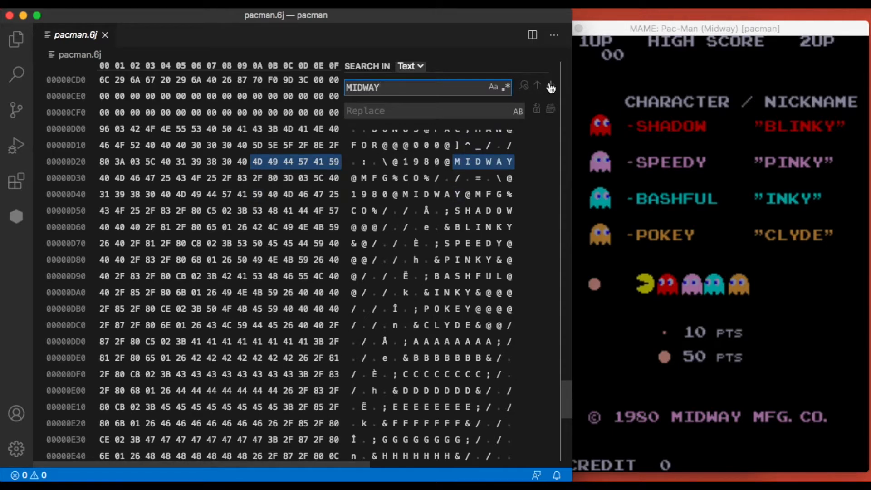
left_click(537, 86)
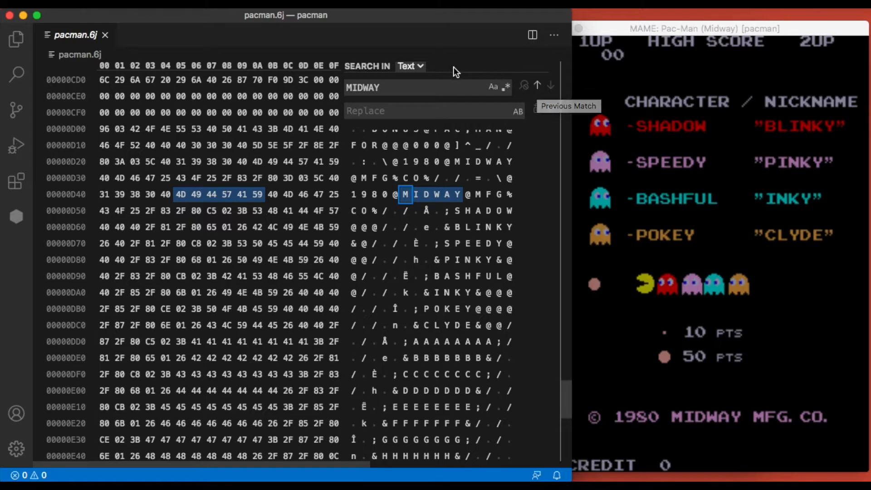
left_click(411, 65)
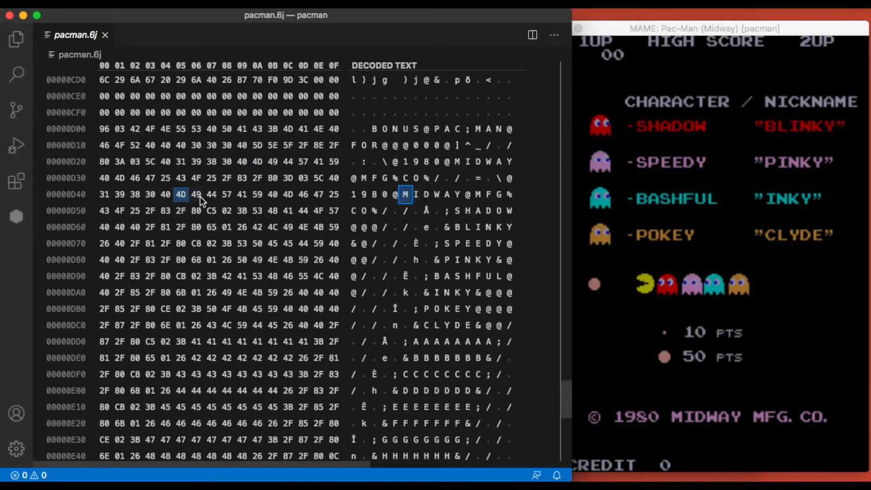
mouse_move(183, 197)
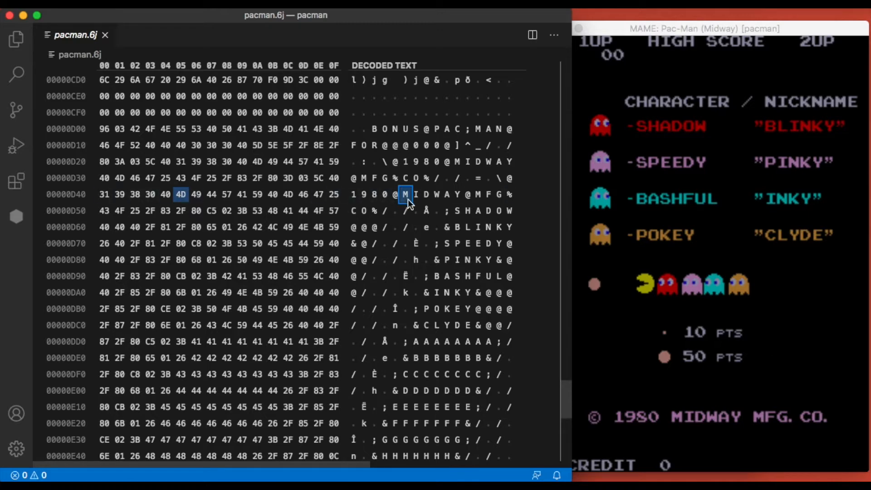
mouse_move(267, 212)
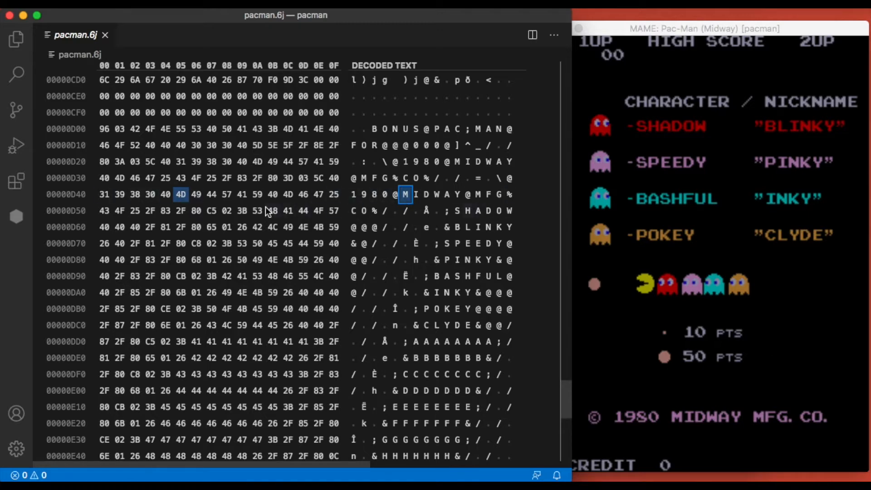
mouse_move(197, 201)
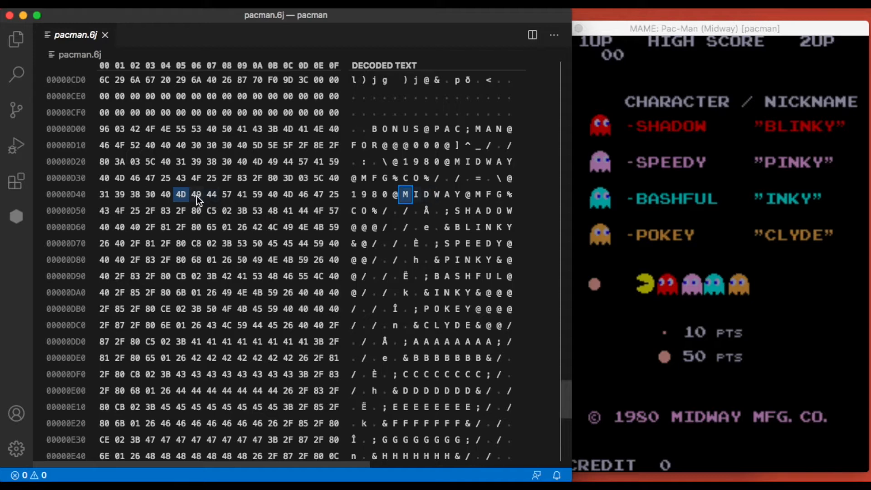
left_click(196, 195)
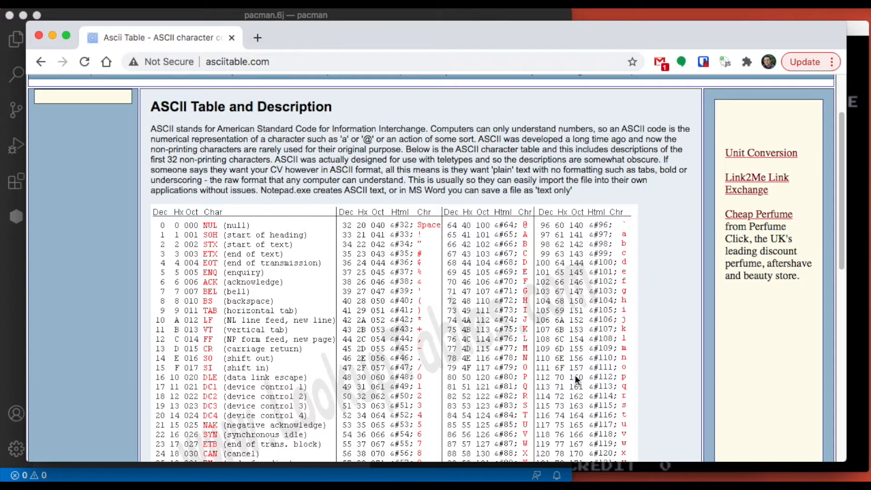
mouse_move(453, 257)
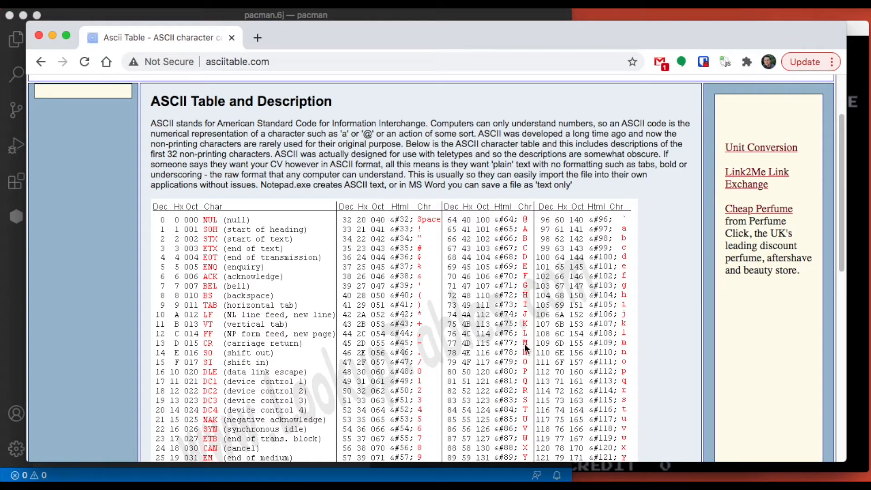
mouse_move(536, 214)
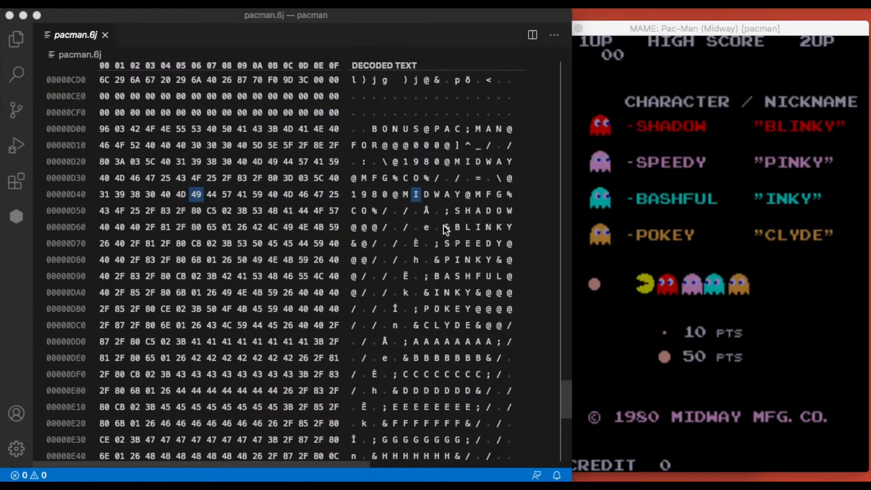
left_click(211, 210)
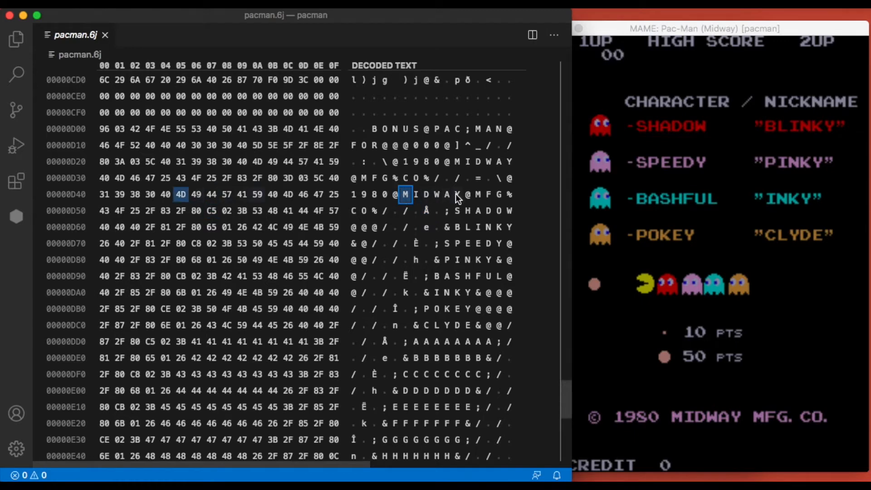
mouse_move(400, 207)
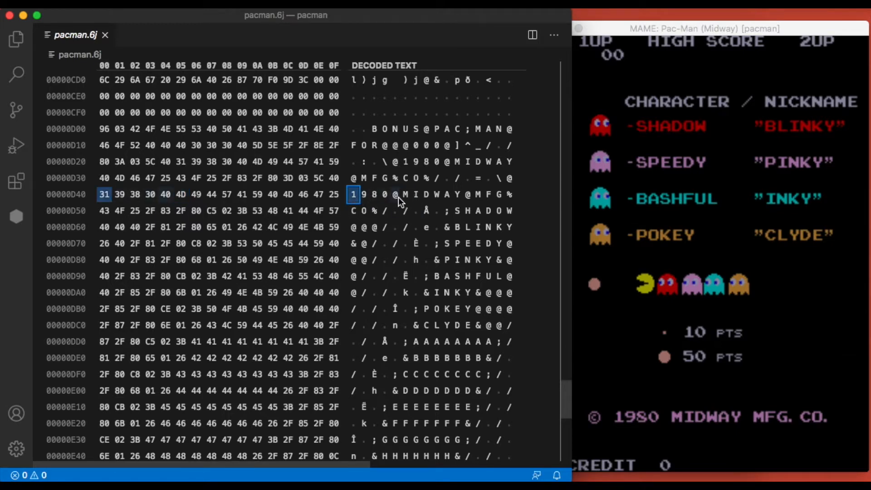
mouse_move(608, 428)
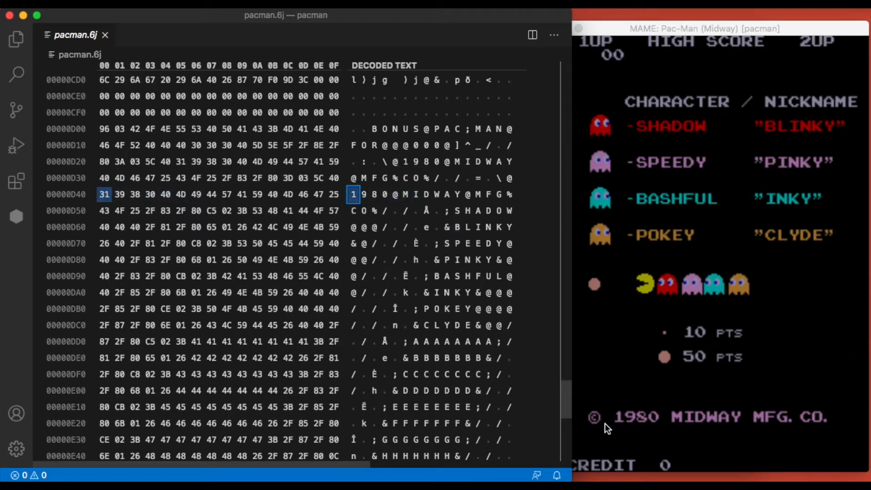
mouse_move(682, 423)
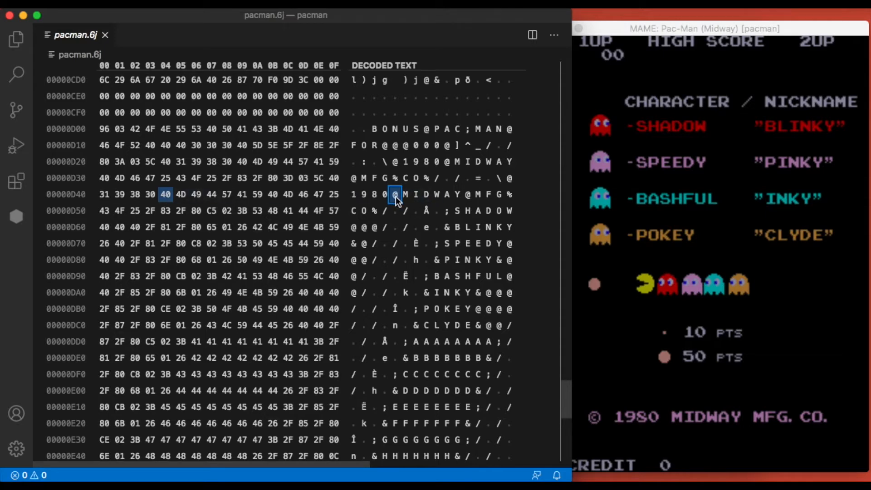
mouse_move(411, 242)
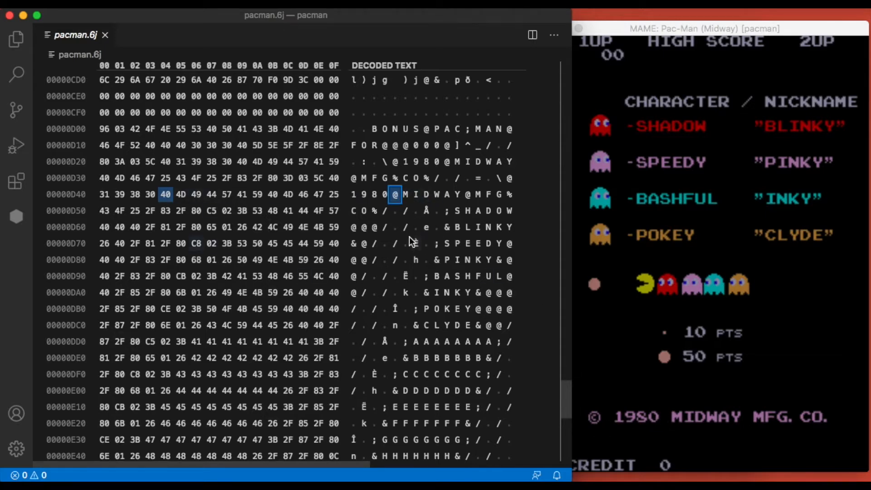
mouse_move(412, 204)
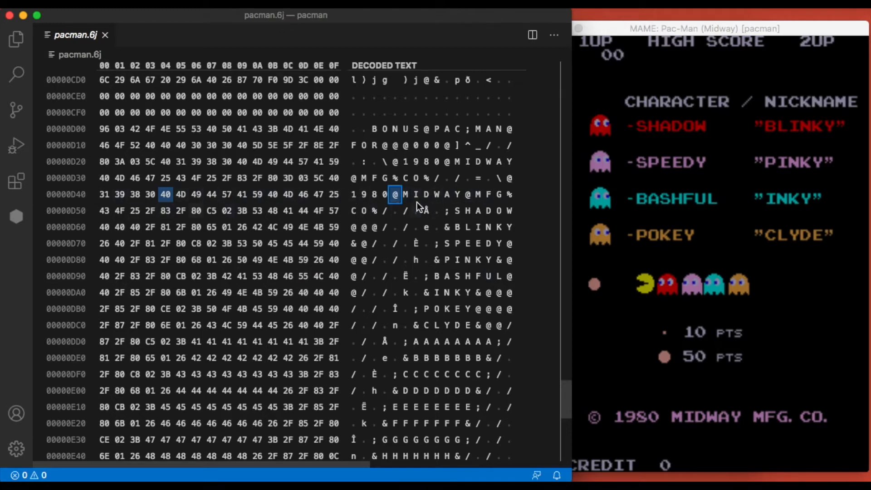
mouse_move(406, 200)
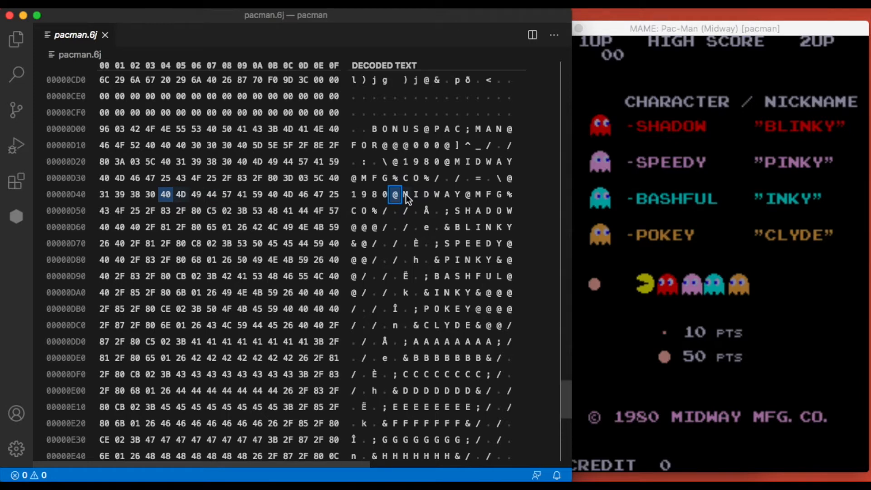
Step: Change the two MIDWAY M bytes to 41 and 42, then close MAME
scroll("up", 3)
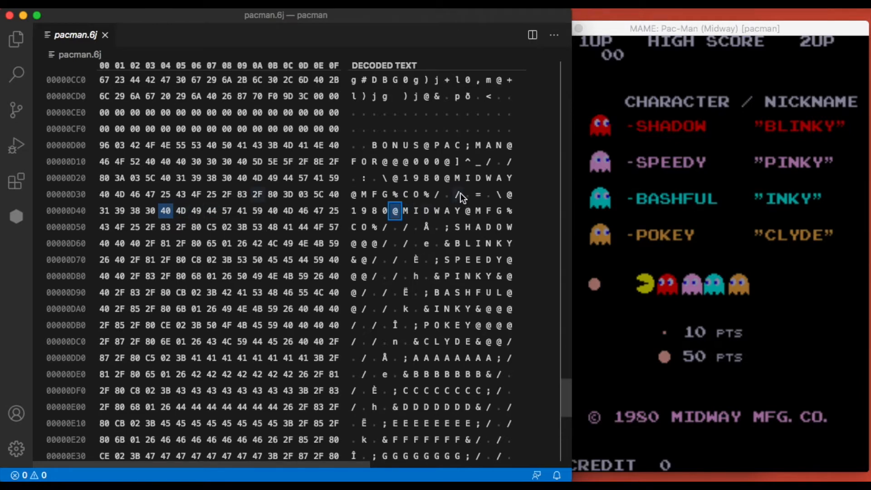
mouse_move(463, 183)
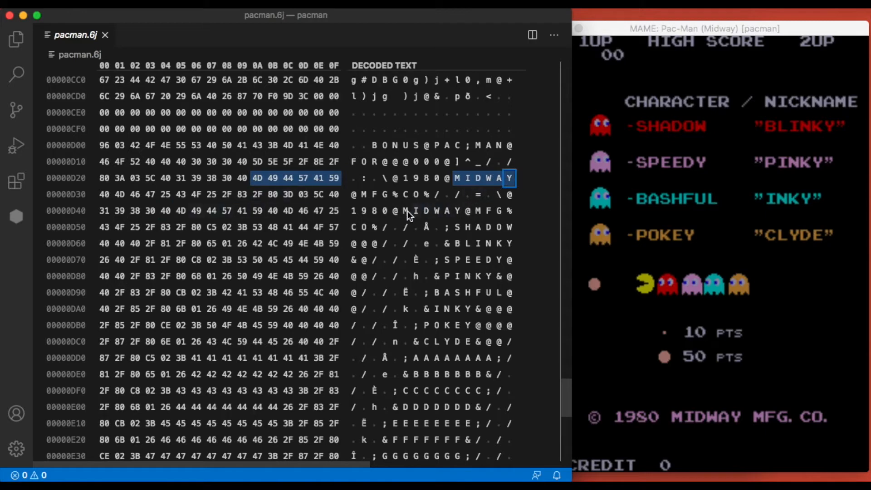
left_click(457, 179)
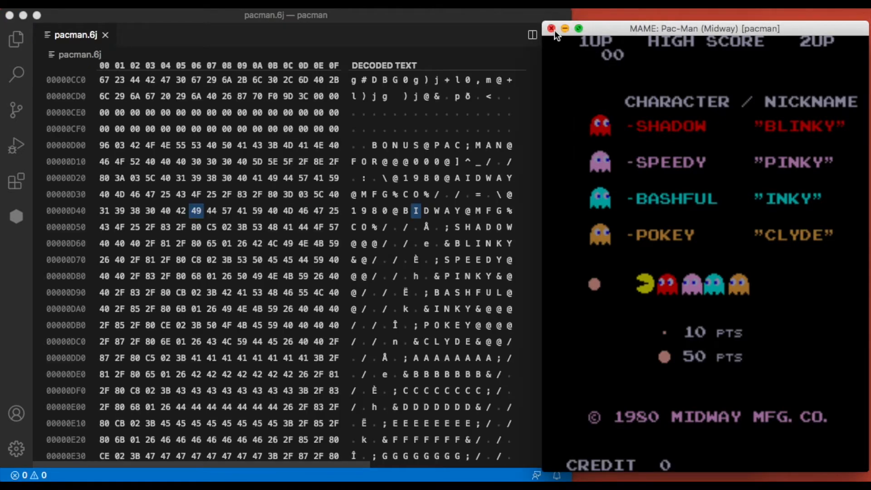
left_click(552, 28)
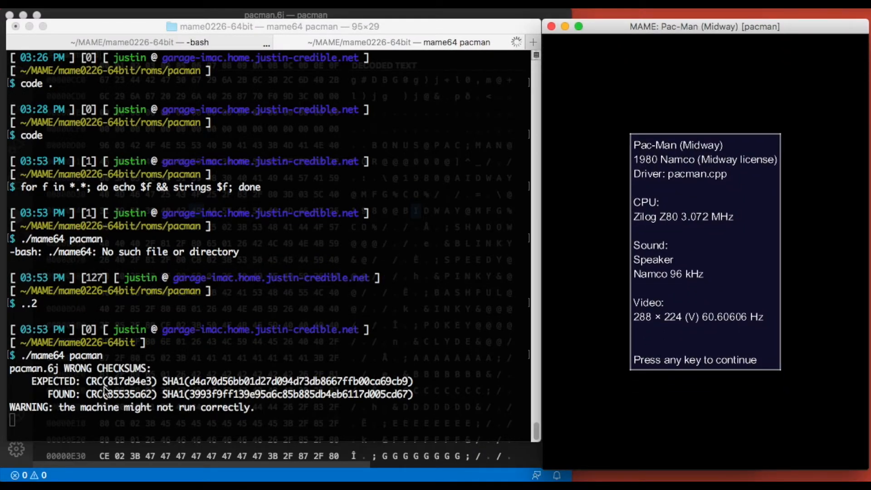
mouse_move(59, 371)
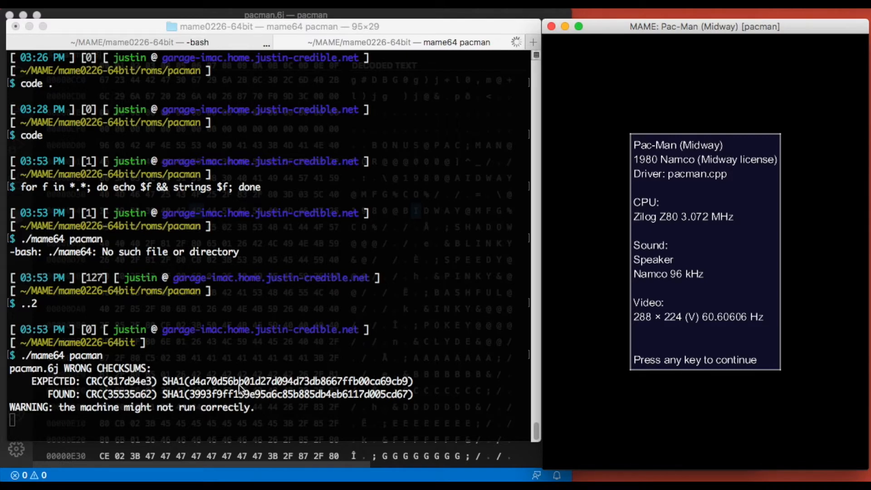
mouse_move(207, 421)
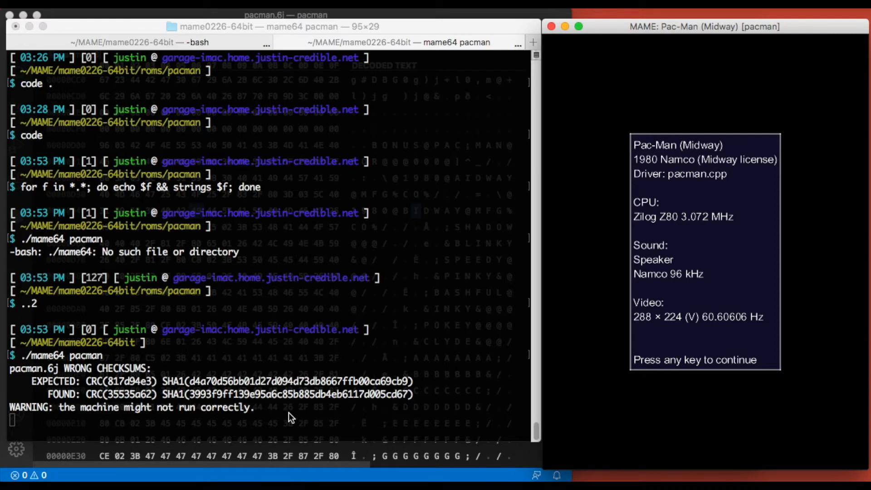
mouse_move(258, 419)
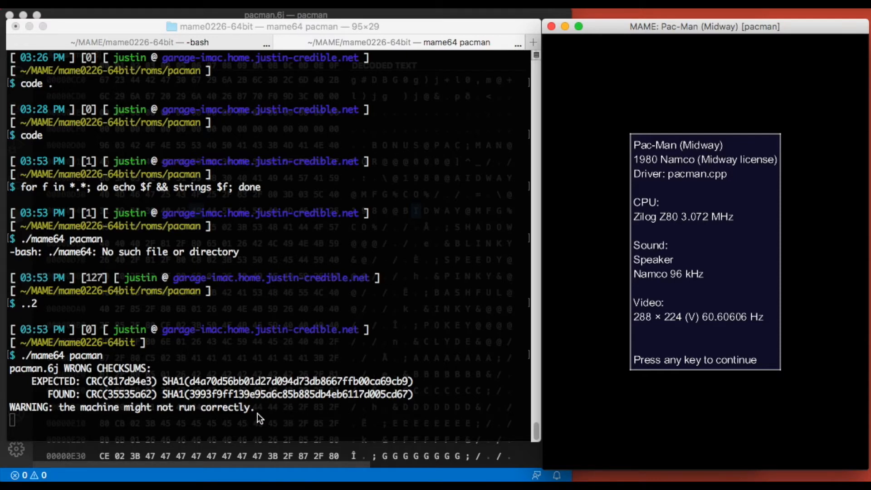
mouse_move(680, 203)
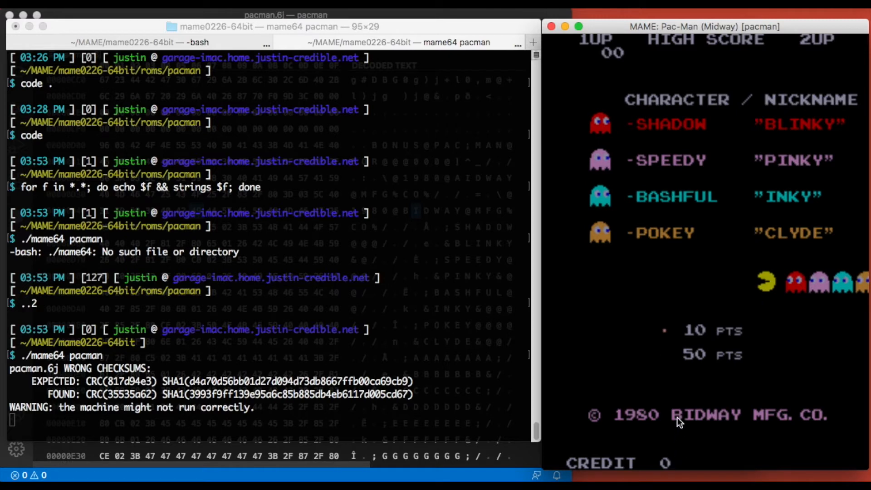
mouse_move(483, 442)
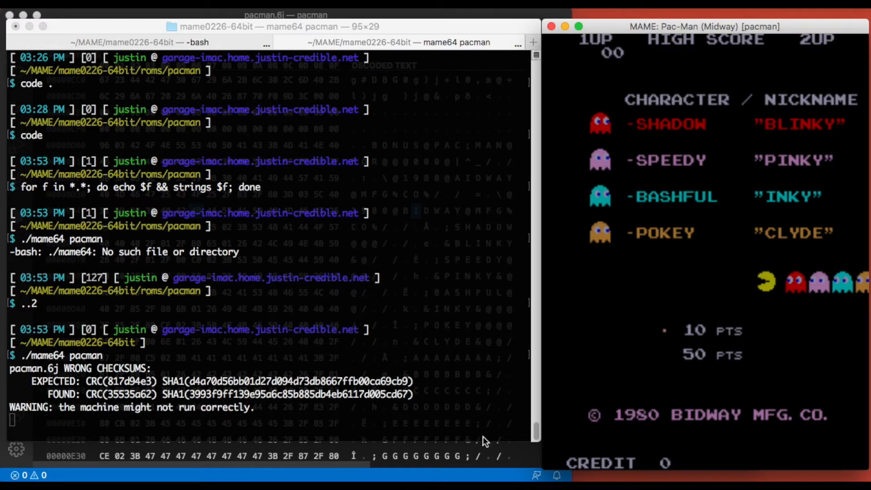
mouse_move(683, 354)
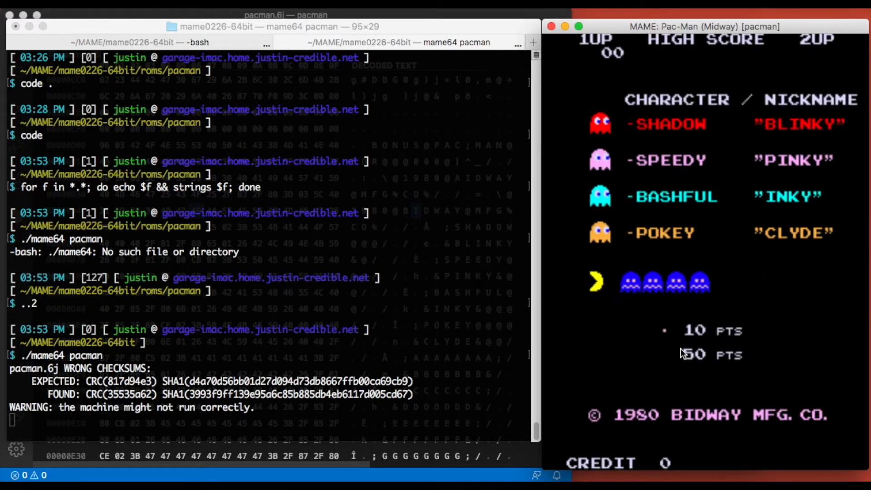
Step: Insert a coin to add one credit, reaching the AIDWAY start screen
key("5")
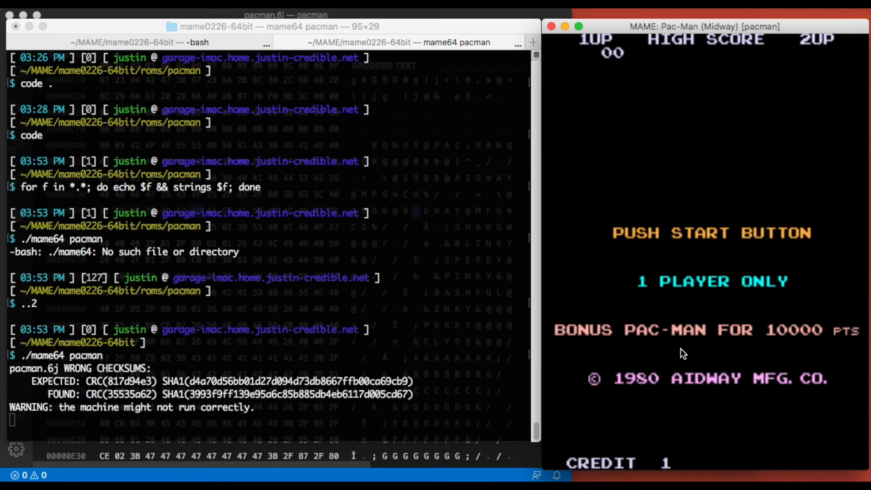
mouse_move(677, 388)
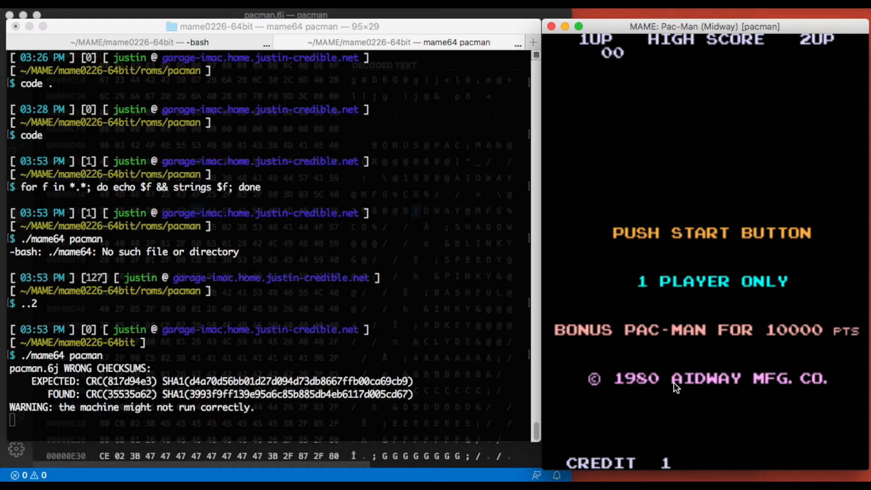
mouse_move(436, 470)
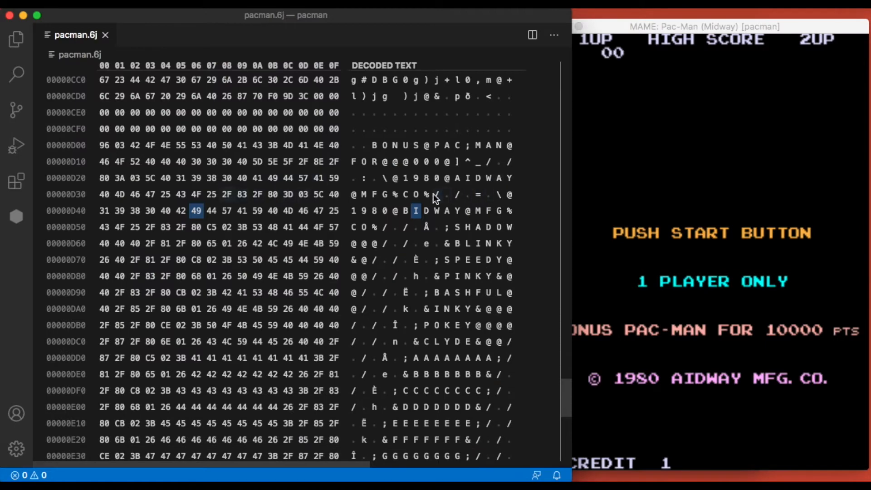
mouse_move(434, 218)
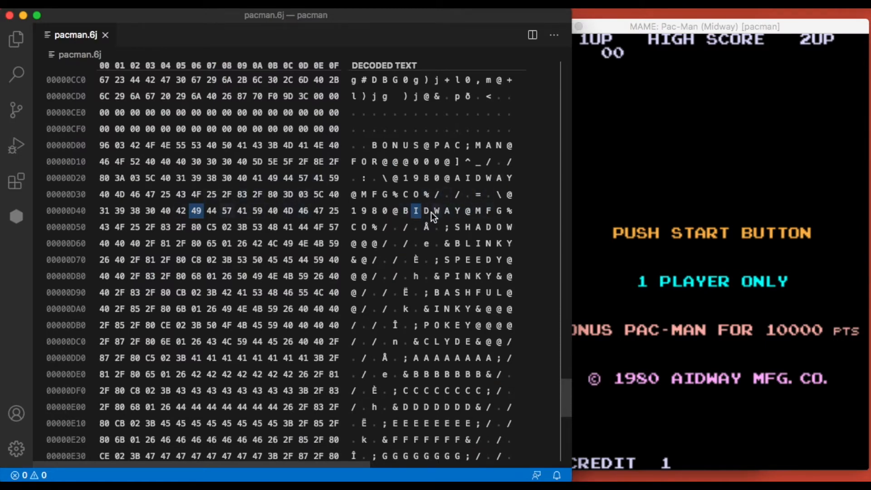
mouse_move(434, 233)
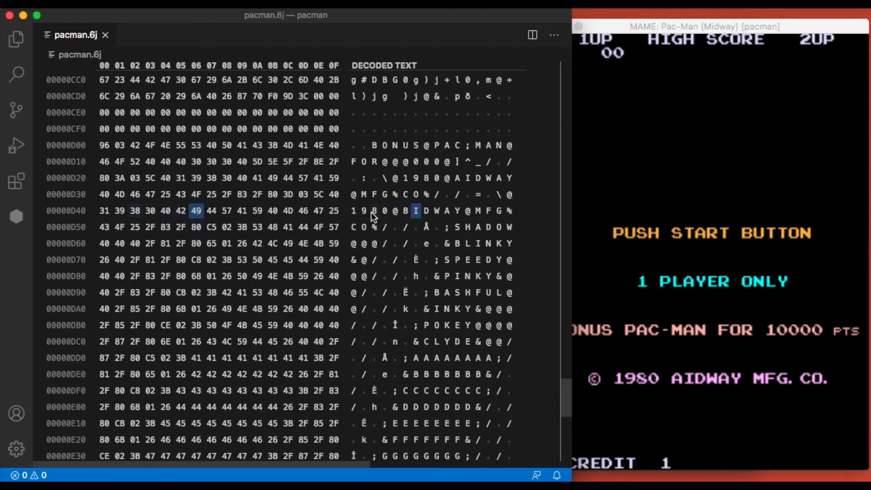
mouse_move(500, 209)
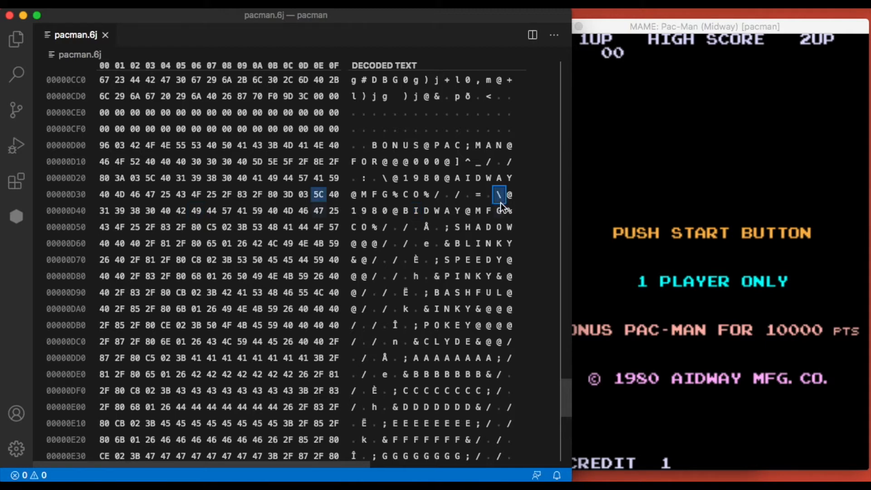
mouse_move(387, 235)
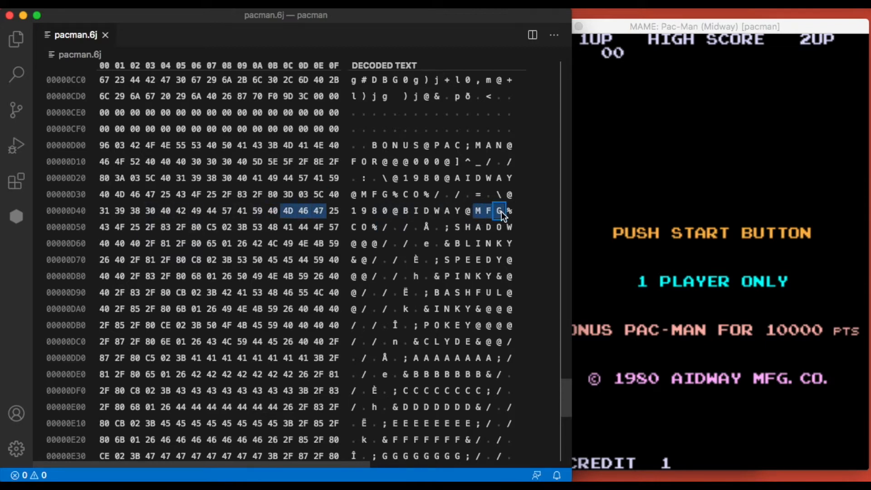
Step: Select the MFG%CO% copyright bytes and SHADOW label bytes in pacman.6j's hex view
left_click(333, 210)
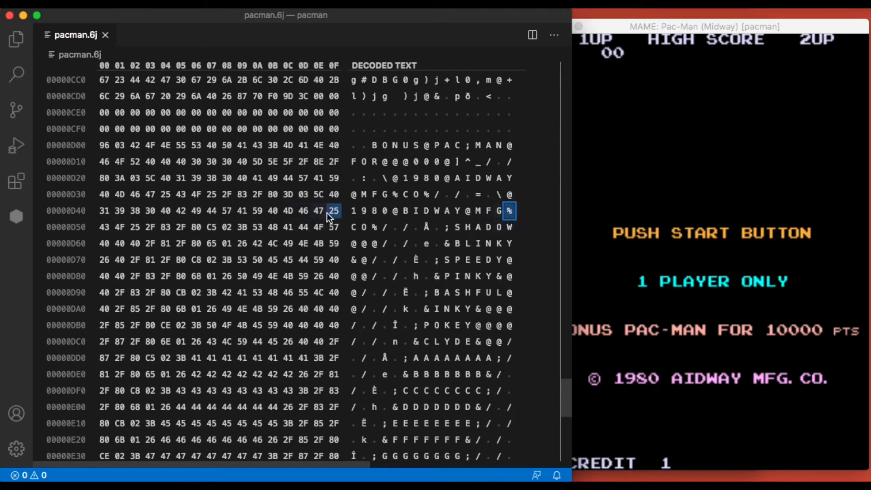
mouse_move(794, 389)
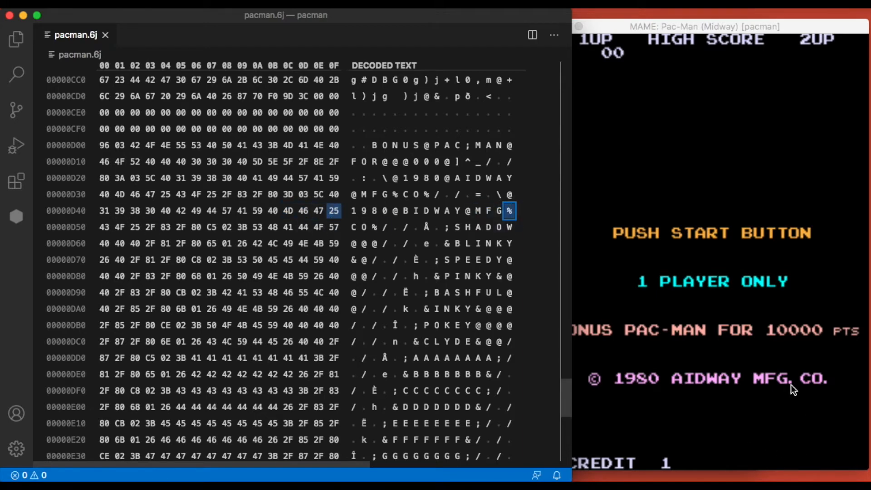
left_click(362, 228)
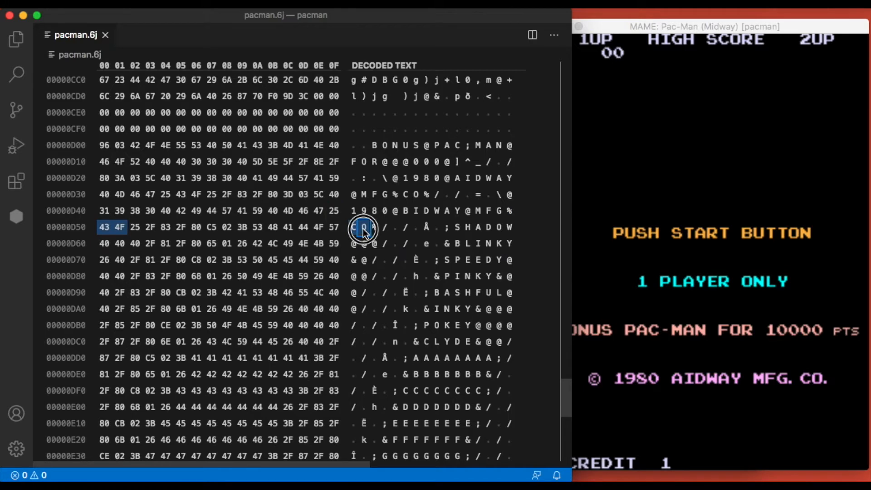
left_click(373, 228)
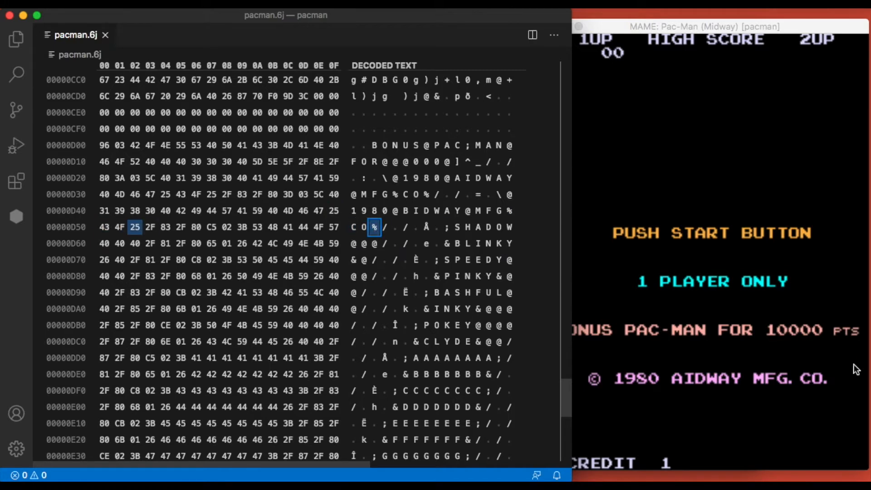
mouse_move(385, 233)
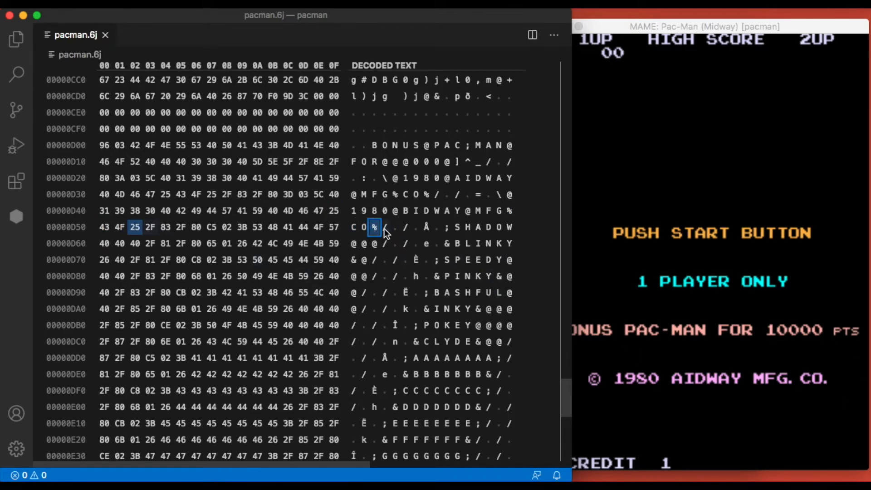
left_click(150, 227)
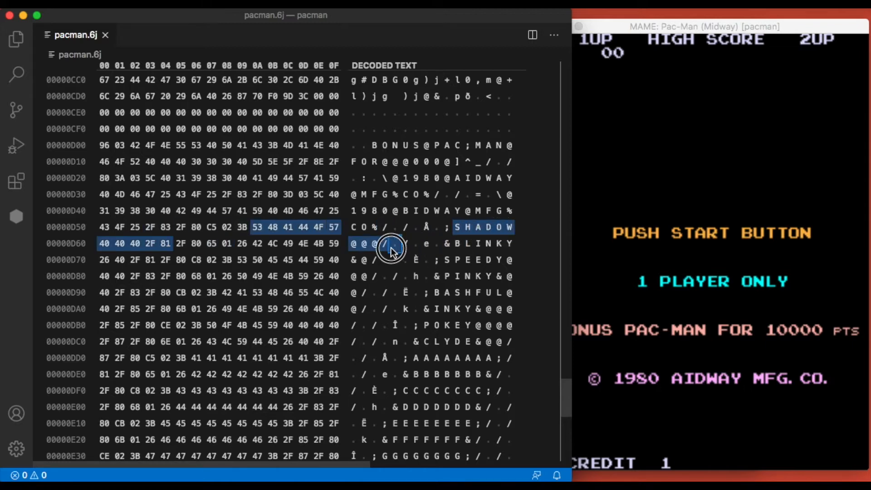
left_click(455, 227)
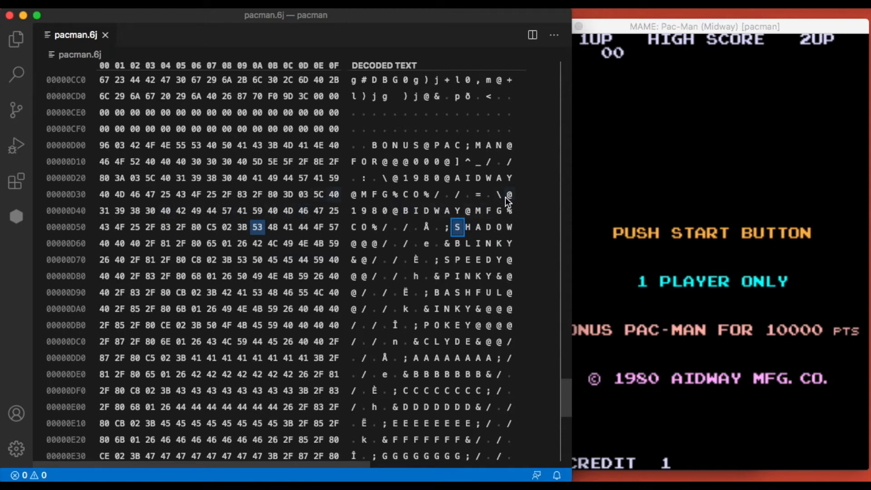
left_click(334, 195)
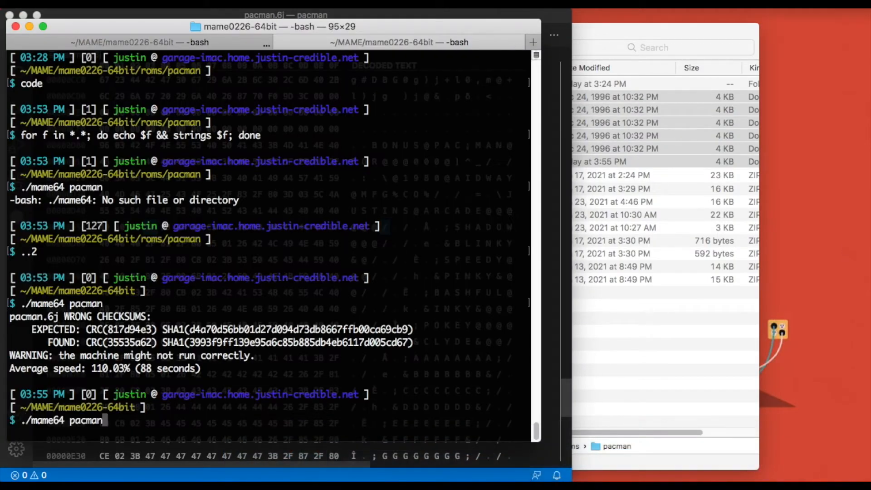
Step: Relaunch ./mame64 pacman to see ©JUSTINS ARCADE on the attract screen
key("Return")
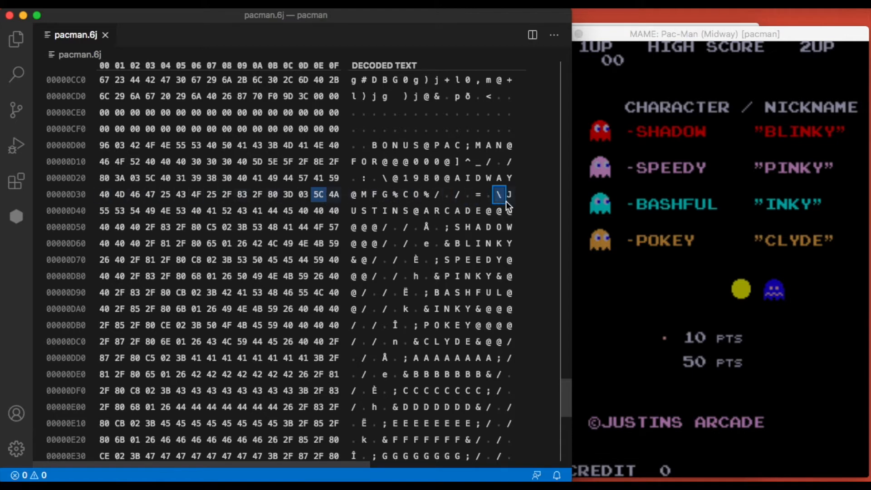
mouse_move(500, 201)
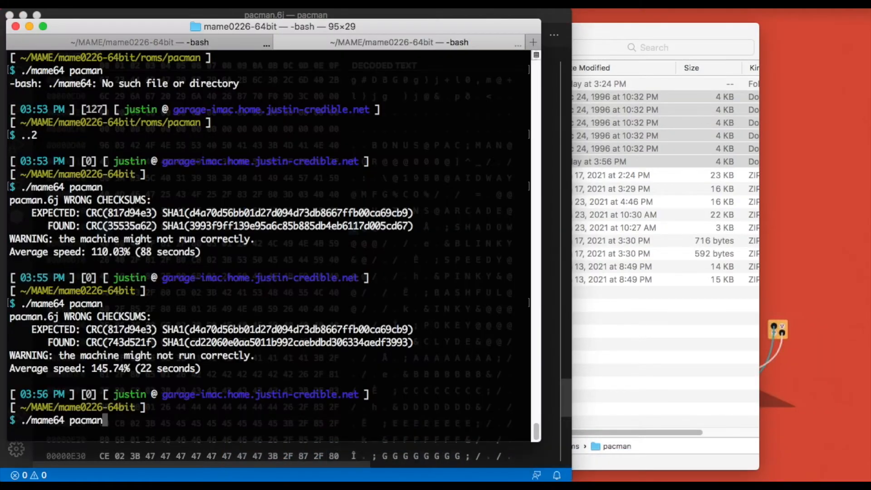
Step: Launch the revised ROM in MAME and focus its window to check the roster footer
key("Return")
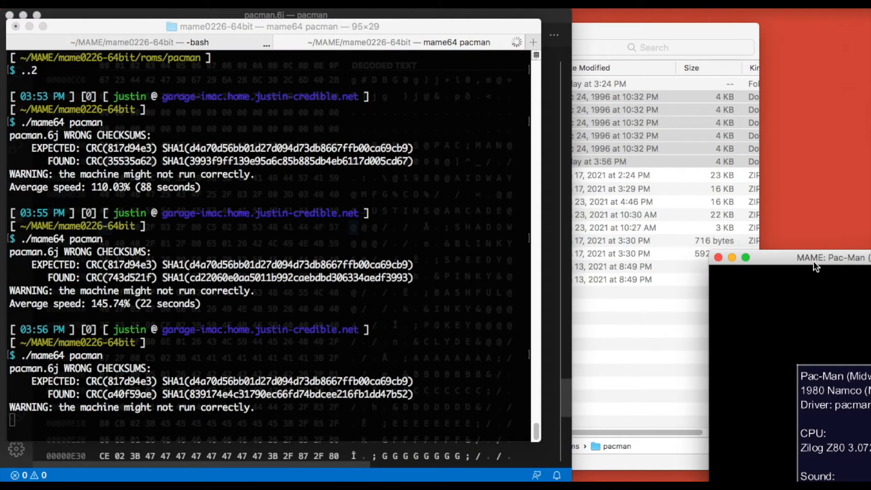
left_click(817, 257)
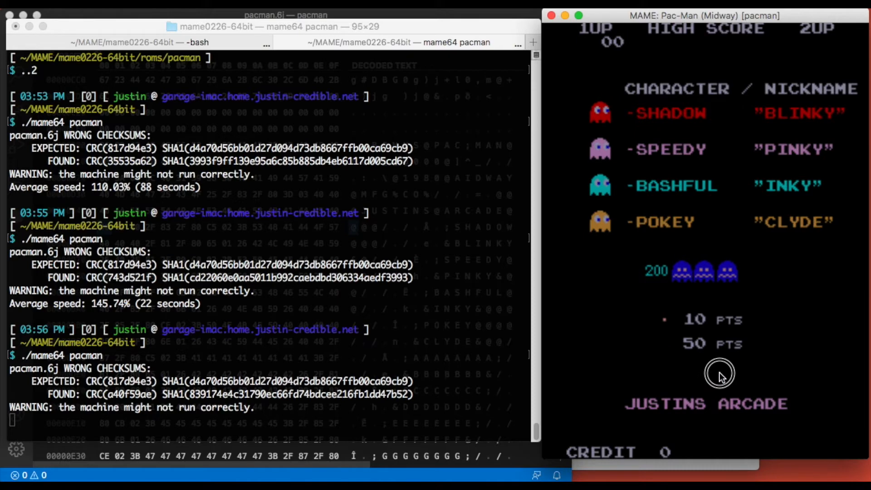
mouse_move(354, 470)
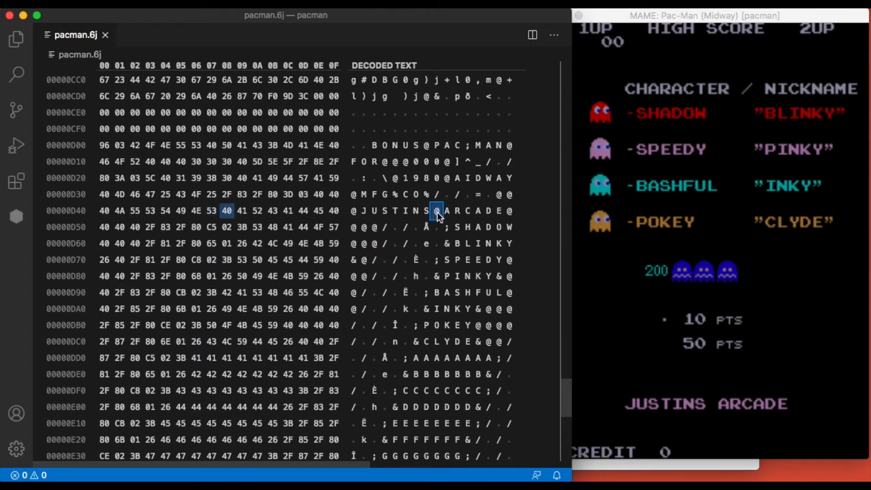
mouse_move(444, 225)
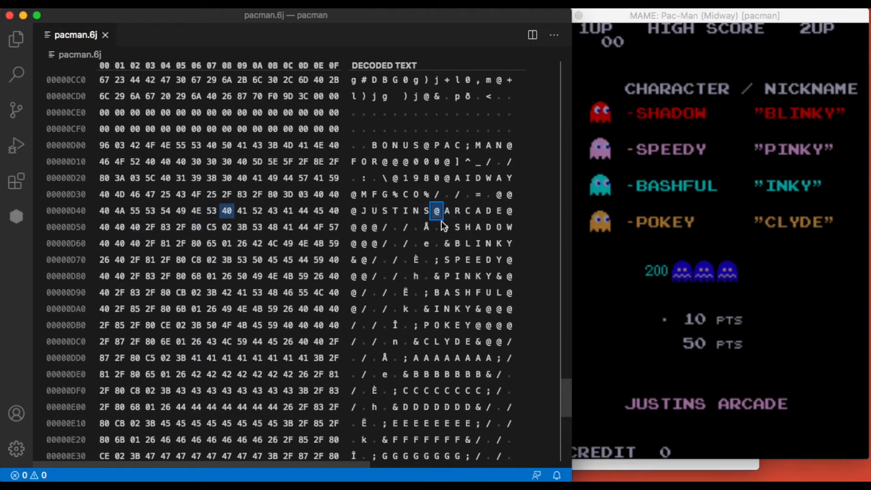
mouse_move(689, 197)
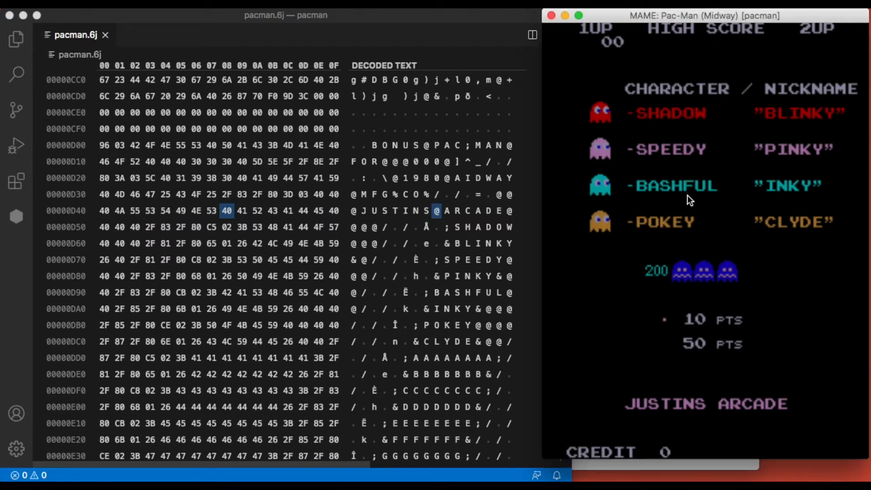
mouse_move(737, 322)
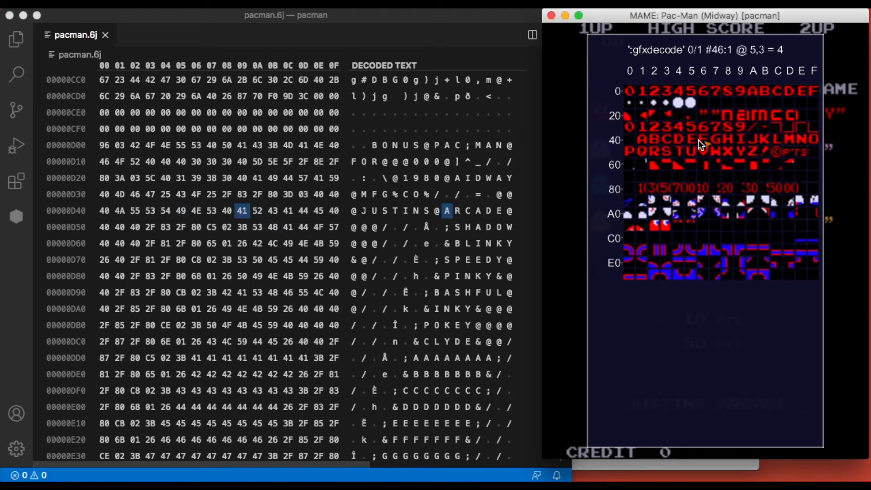
mouse_move(739, 154)
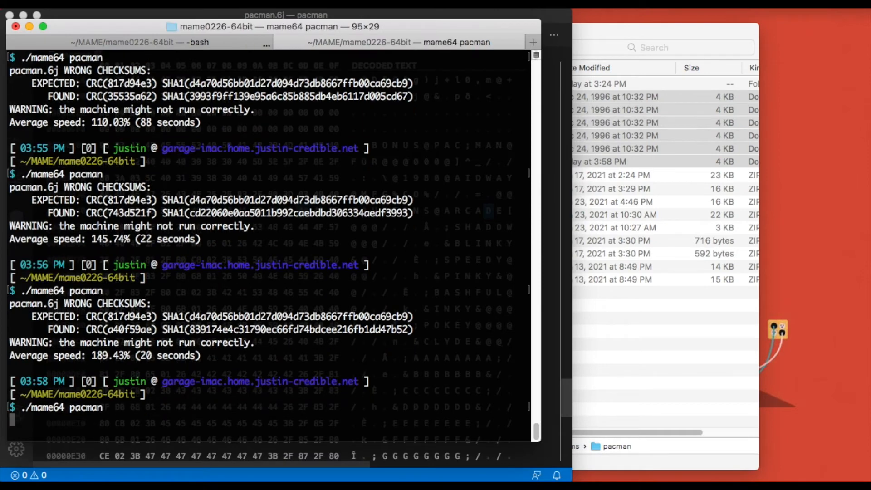
Step: Relaunch Pac-Man with the 5B-edited pacman.6j and bring the game window forward
key("Return")
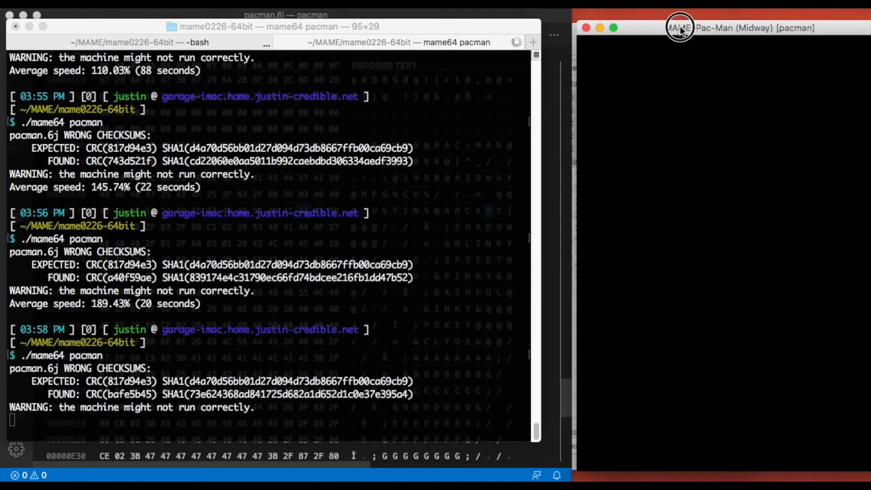
left_click(679, 28)
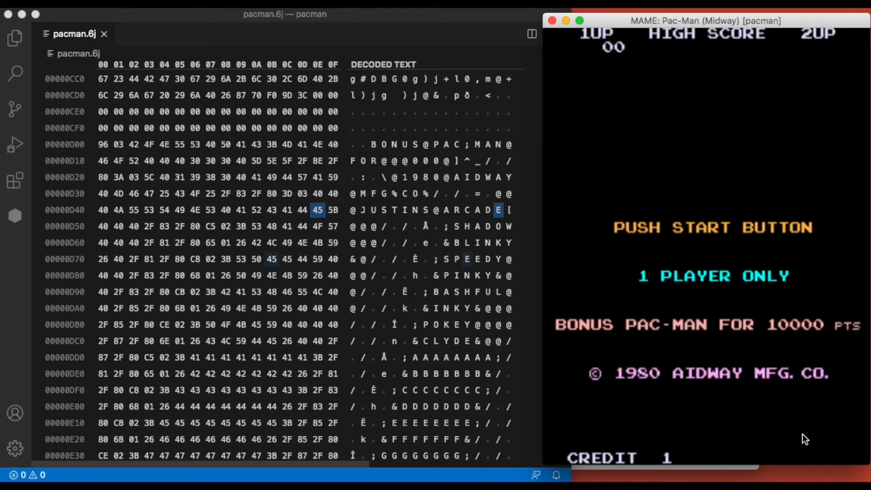
mouse_move(650, 400)
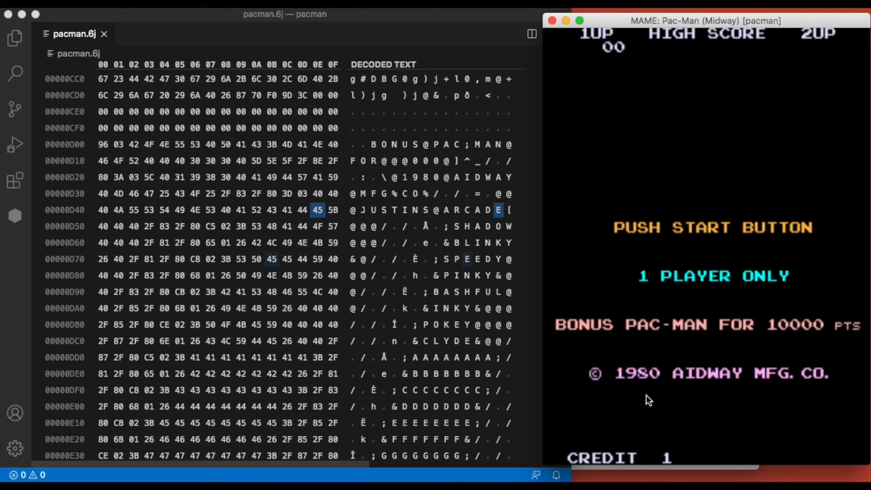
mouse_move(596, 121)
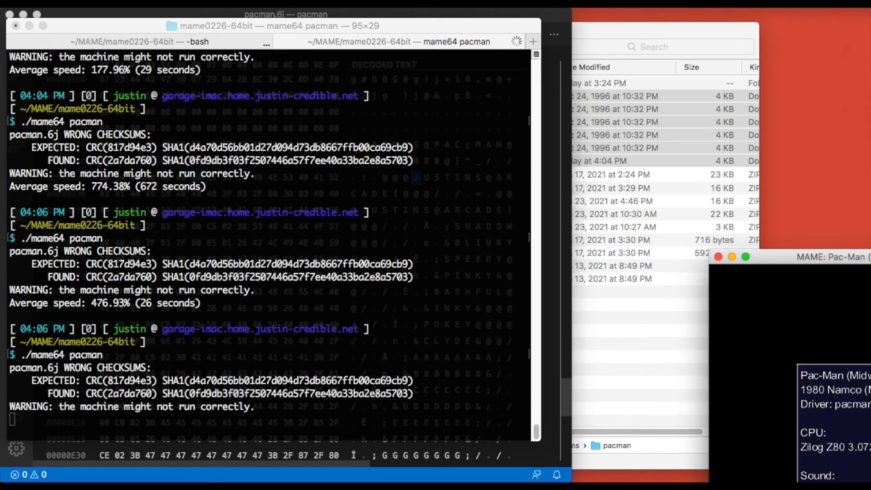
Step: Bring the new MAME window forward to view JUSTINS ARCADE! on the Ready screen
left_click(700, 28)
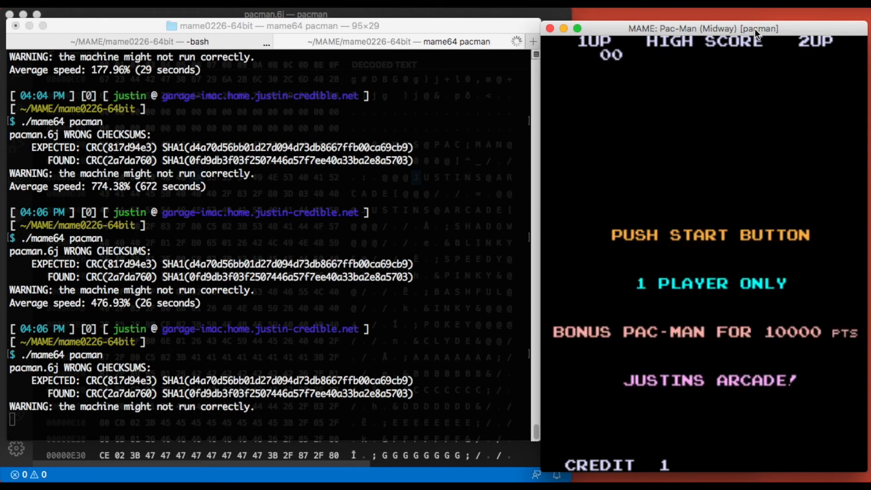
mouse_move(648, 311)
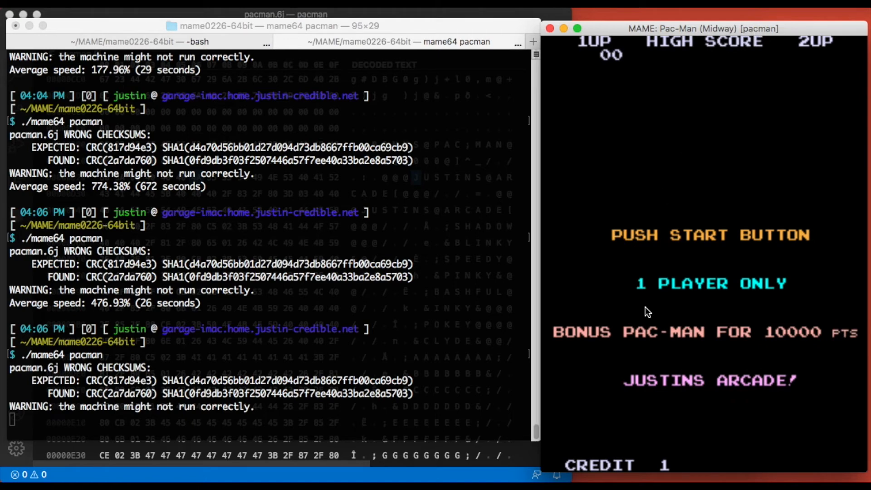
mouse_move(679, 404)
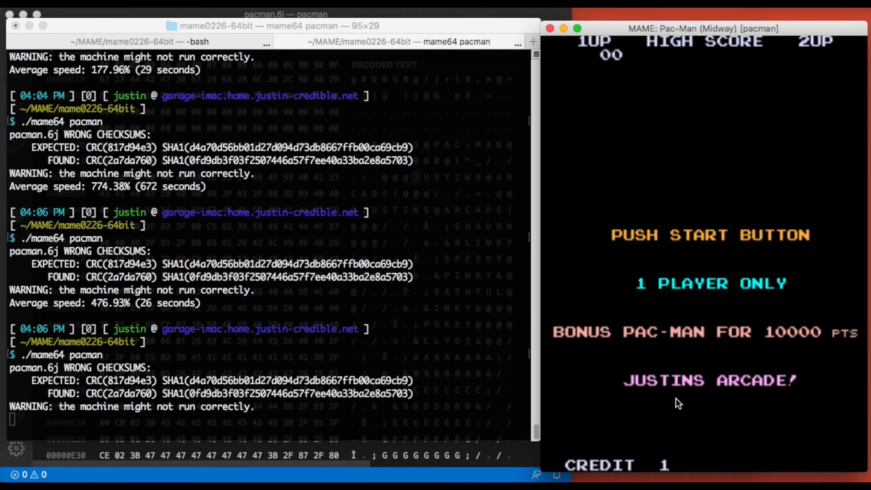
mouse_move(766, 397)
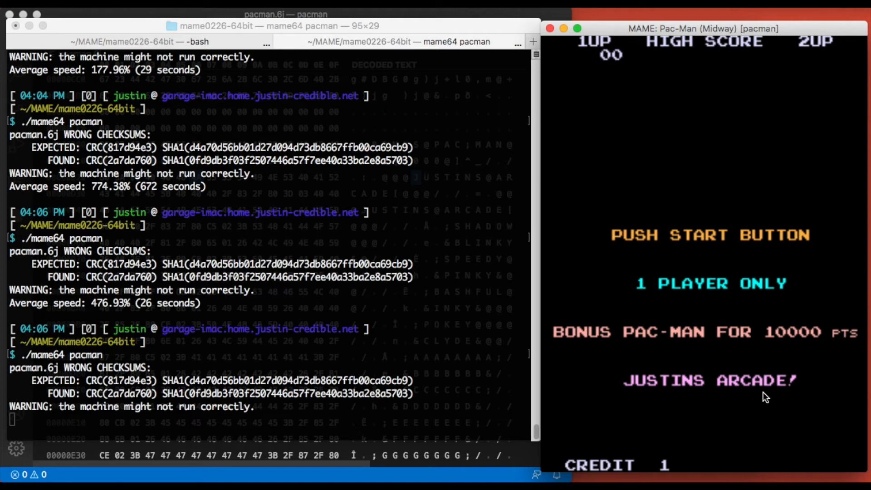
mouse_move(652, 388)
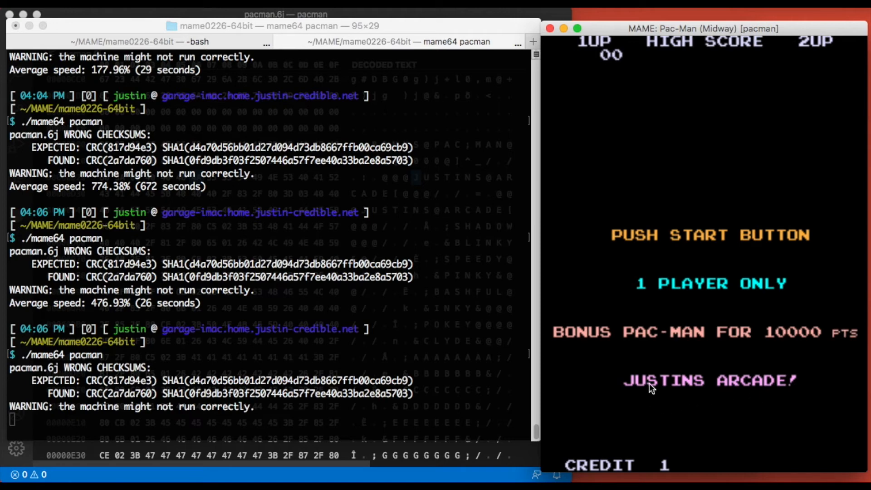
mouse_move(559, 54)
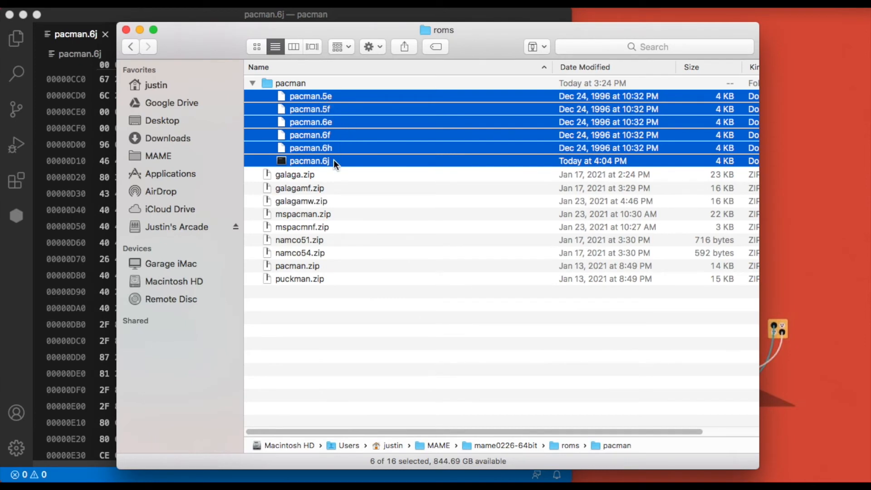
Step: Select the 4:04 PM-modified pacman.6j among the six ROMs in roms/pacman
left_click(310, 161)
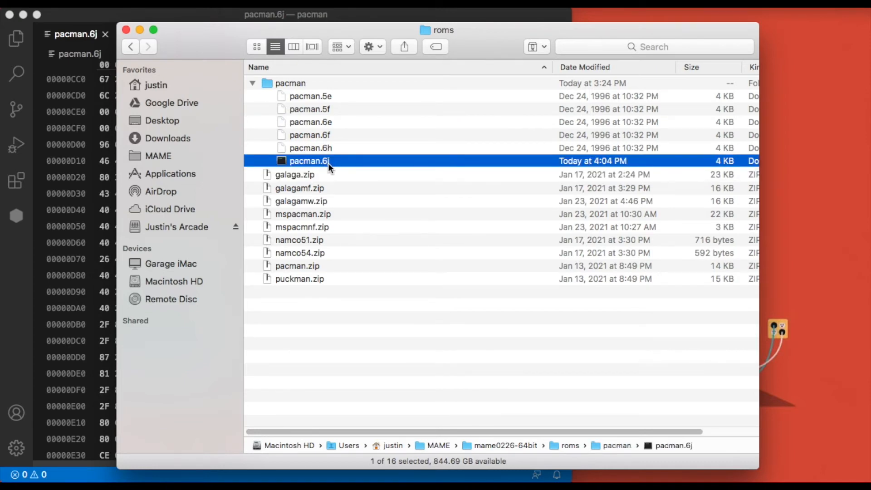
mouse_move(563, 187)
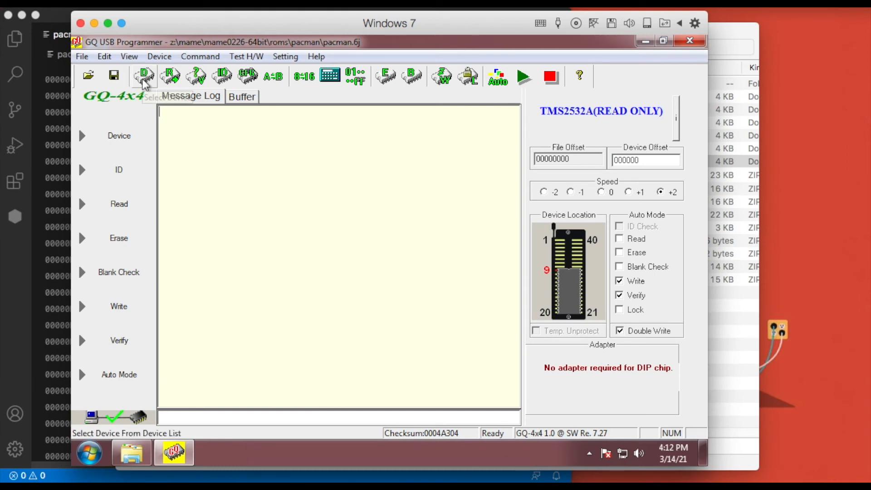
Step: Target the HN462532G chip via a hn462532 search and import pacman.6j as binary
left_click(144, 75)
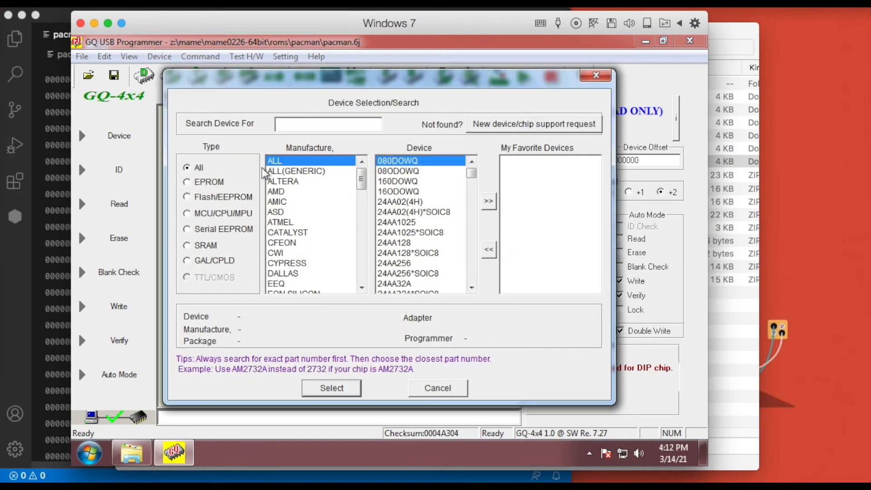
type("h")
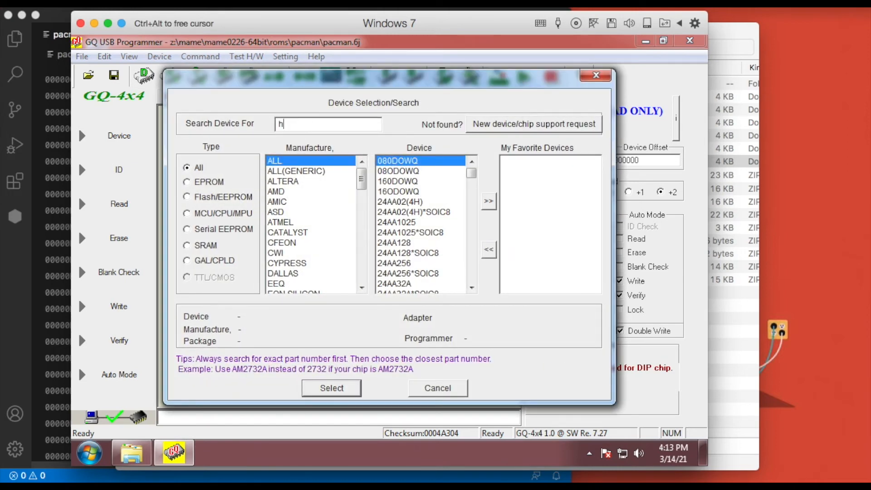
type("n462532")
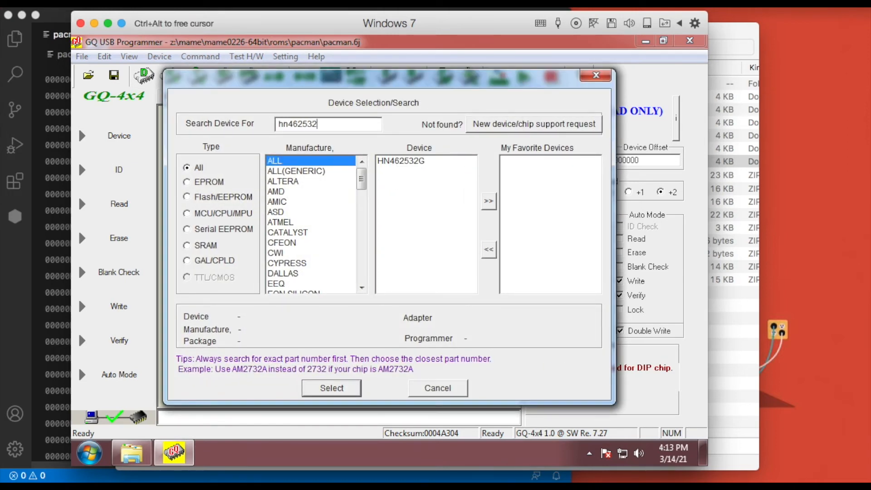
left_click(332, 388)
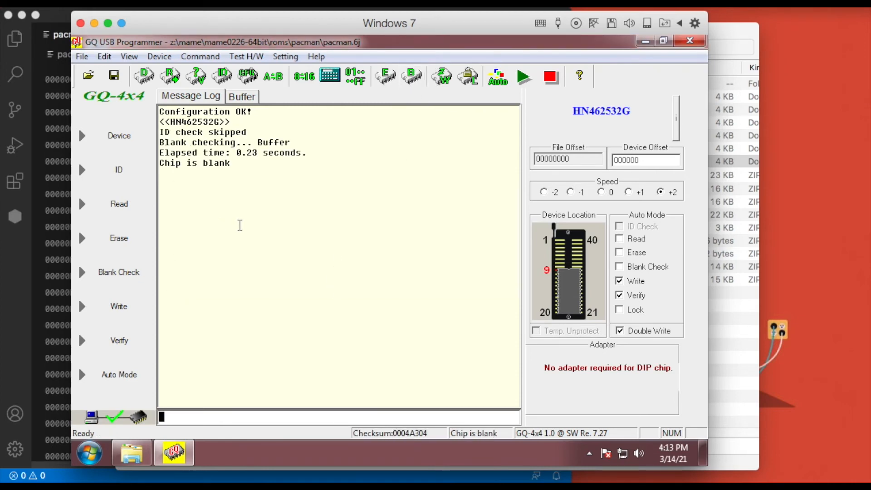
mouse_move(88, 75)
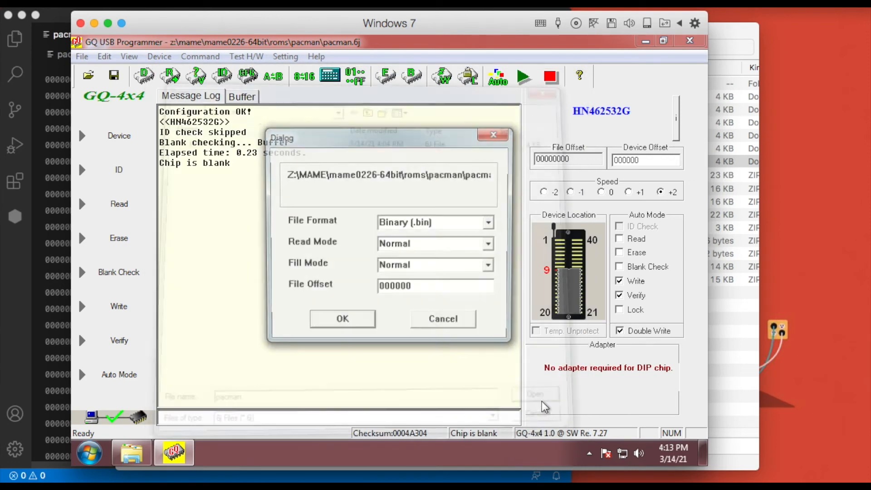
left_click(342, 319)
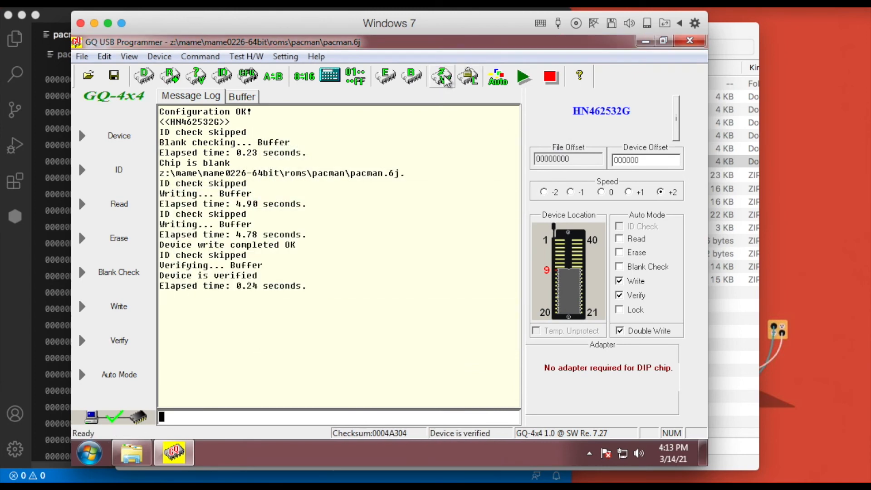
mouse_move(525, 129)
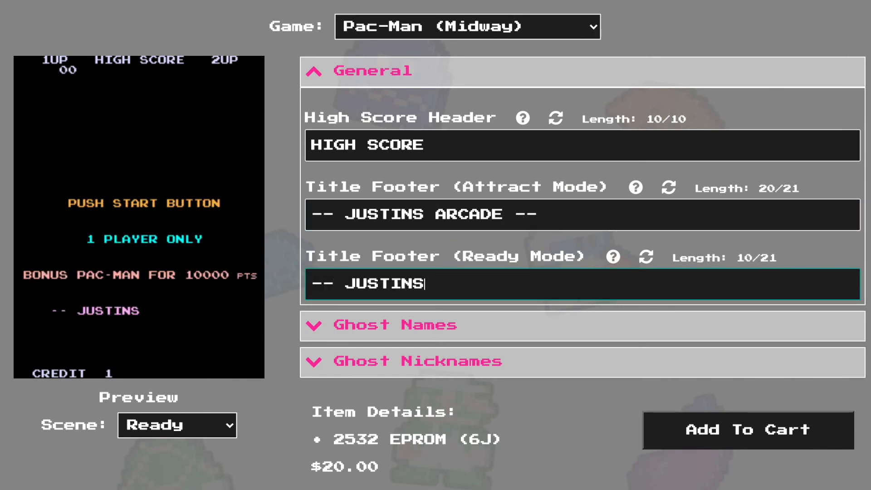
Step: Expand the Ghost Nicknames section below the JUSTINS ARCADE footer fields
left_click(417, 361)
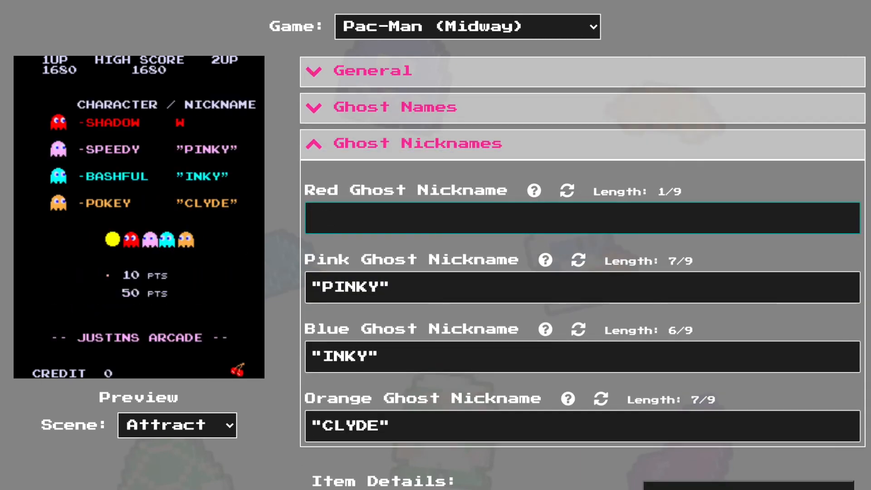